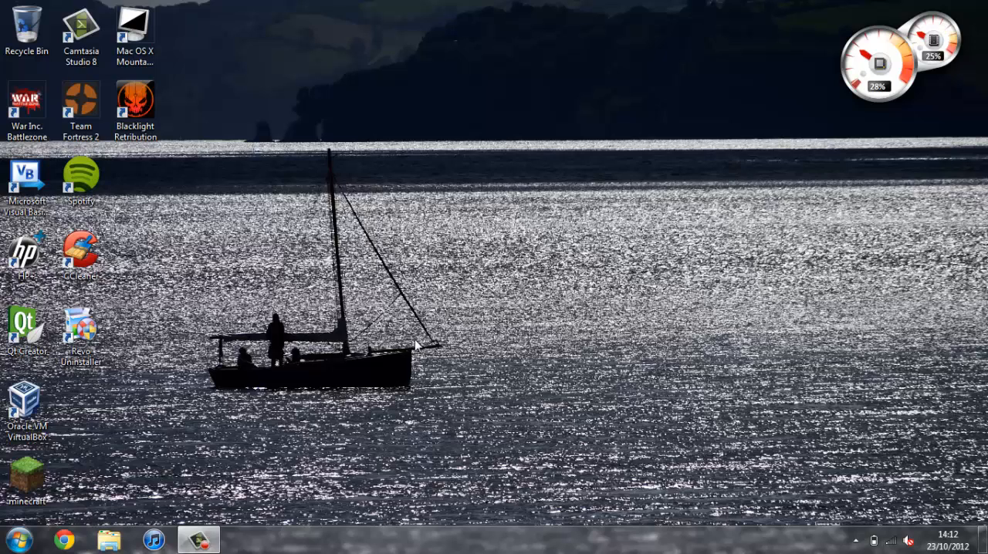
mouse_move(131, 428)
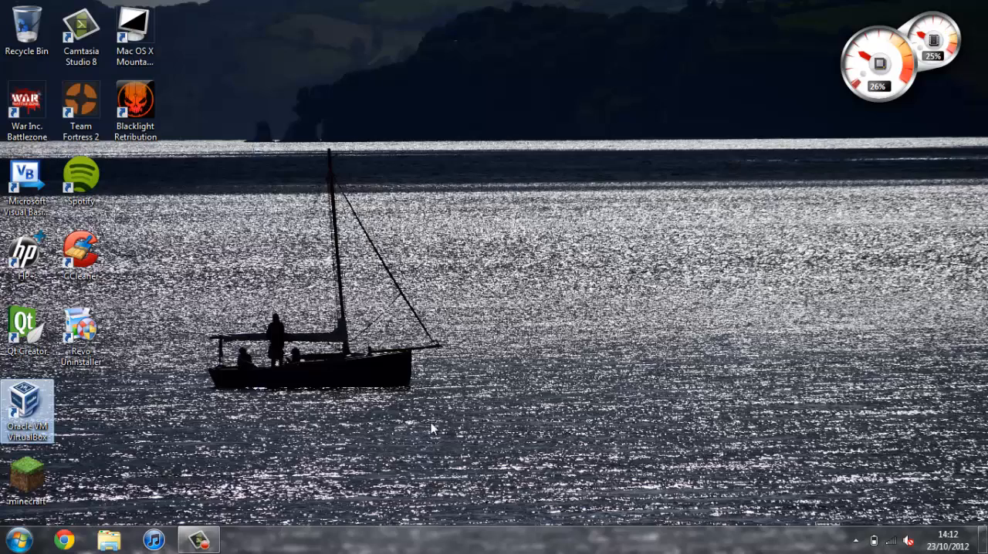
Step: Launch Oracle VM VirtualBox from the desktop and start the Windows 7 Home Premium VM
double_click(26, 407)
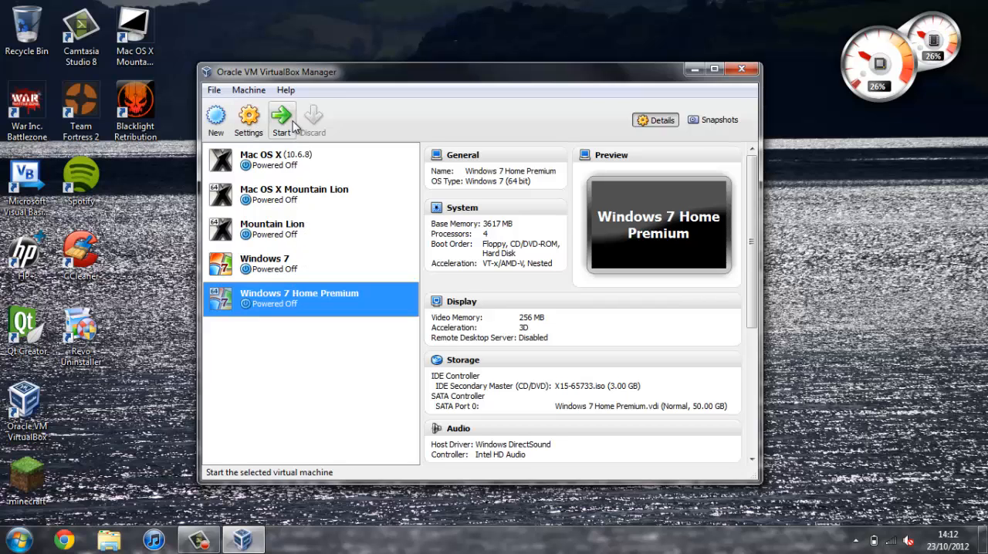
click(282, 120)
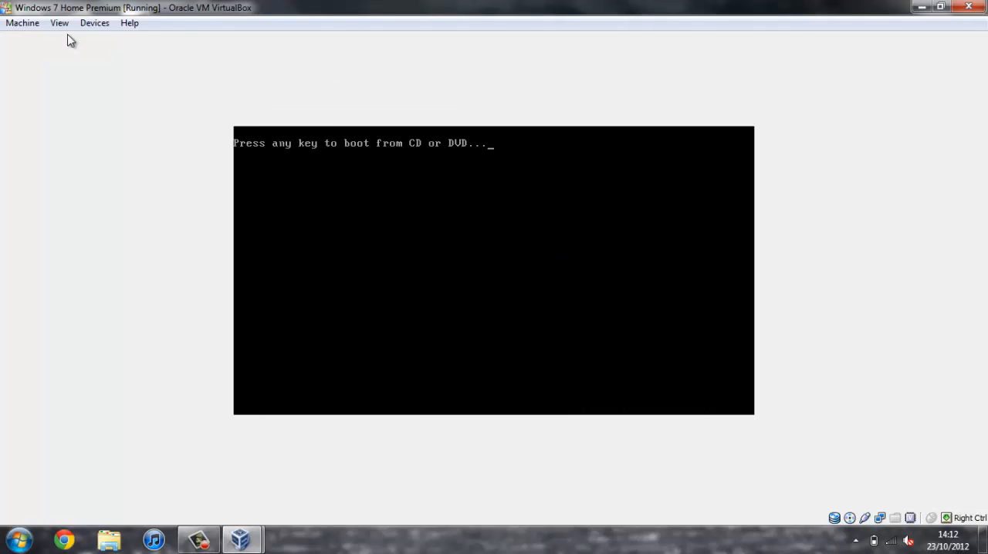
Step: Reset the Windows 7 Home Premium VM stuck at Windows Error Recovery via Machine > Reset
click(94, 22)
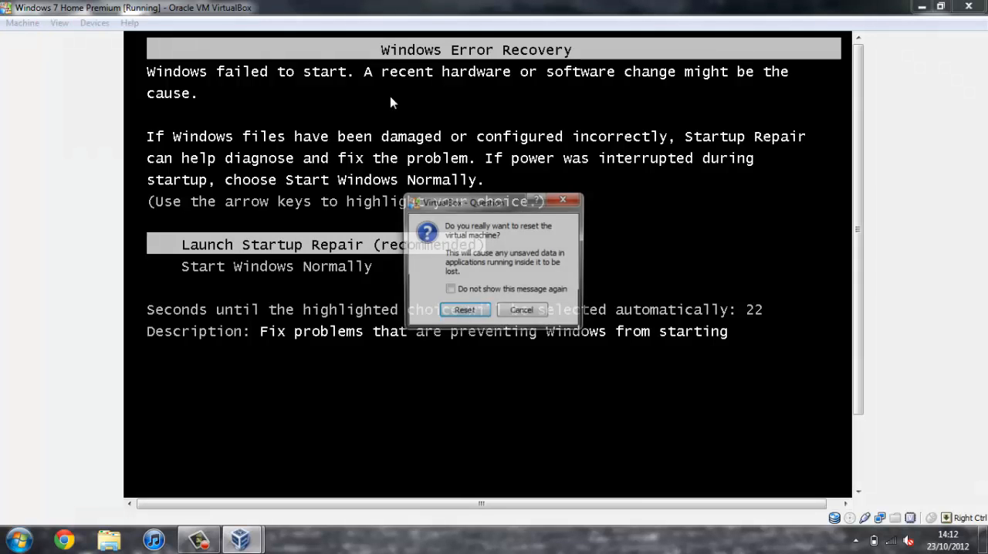
click(463, 309)
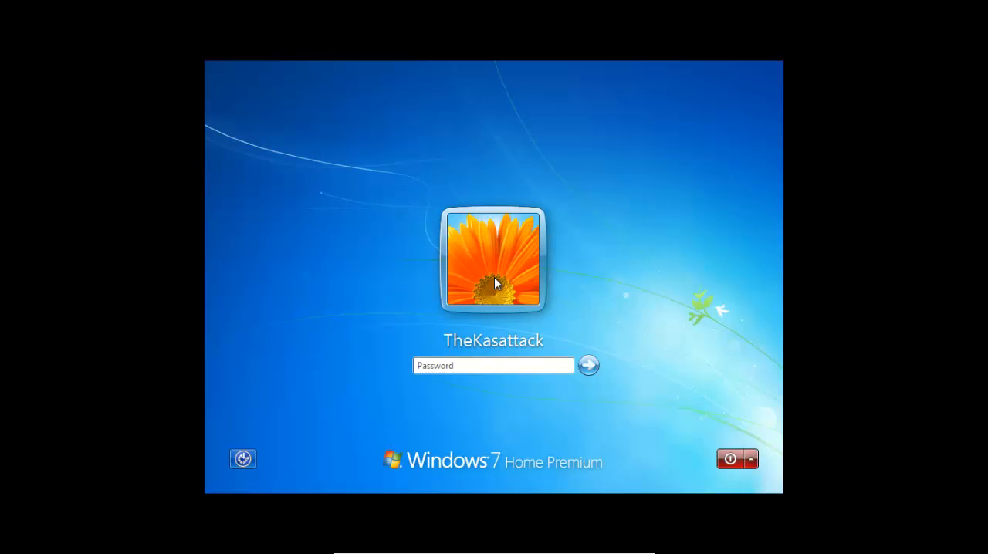
Step: Enter the account password at the guest's login screen and log on
text(••)
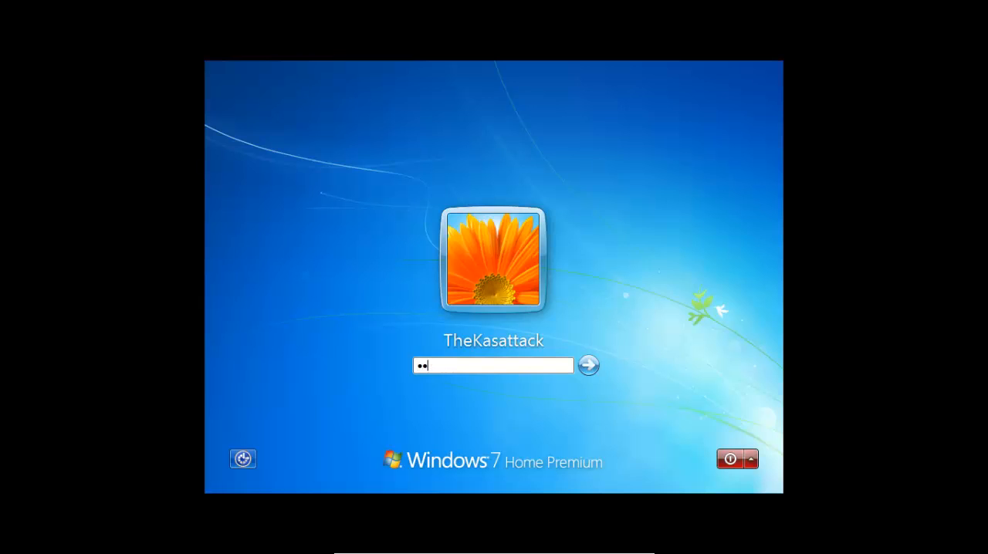
click(588, 365)
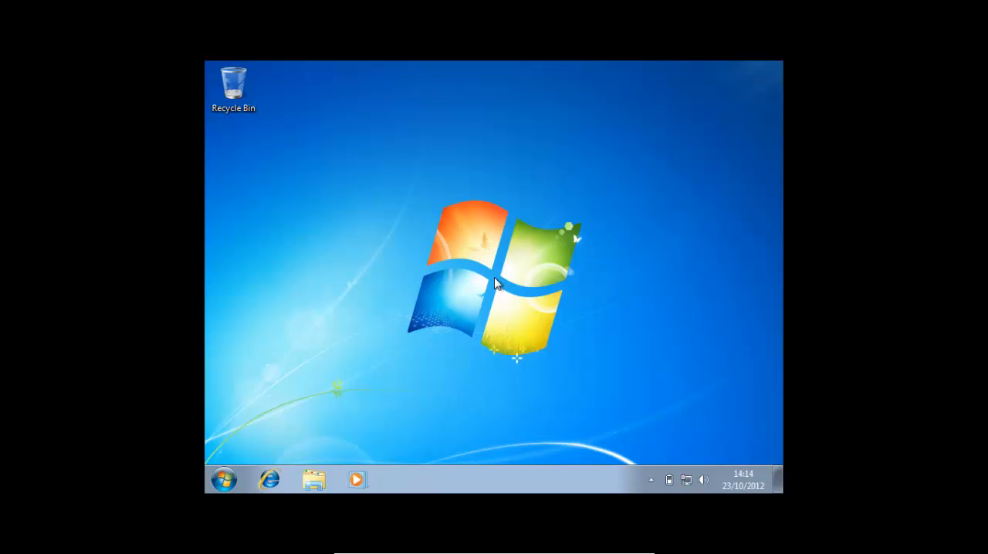
mouse_move(266, 249)
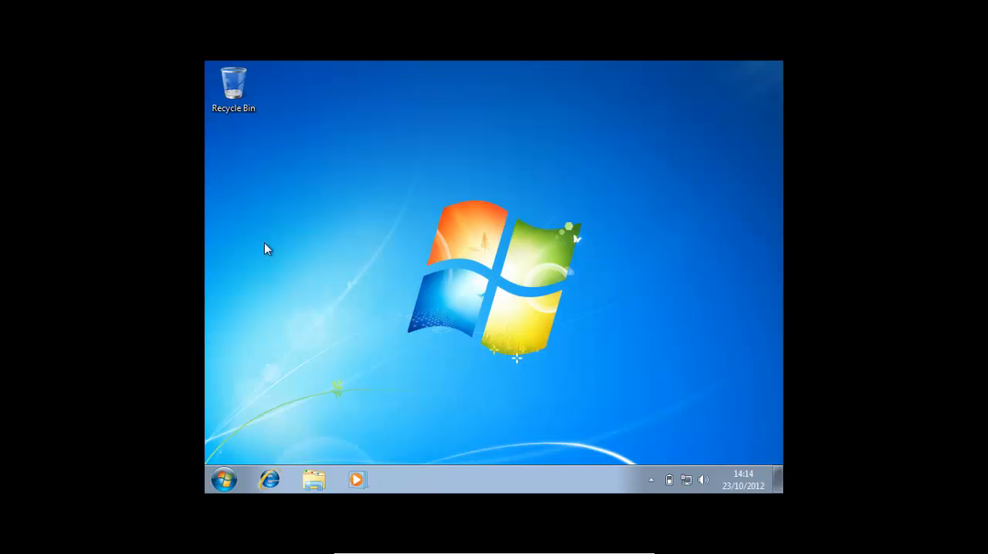
mouse_move(224, 480)
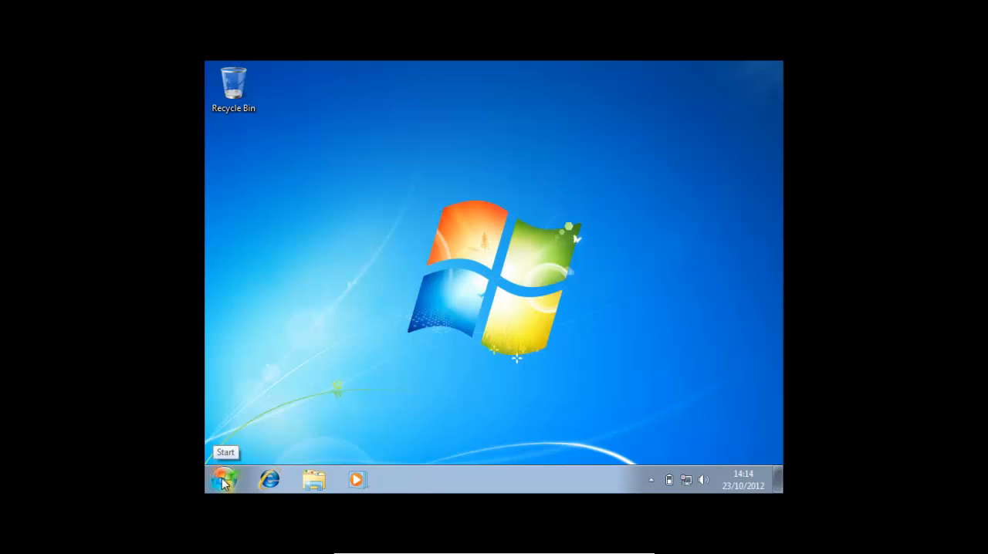
Step: Check the guest's drives in Start > Computer, then open the VM's Devices menu
click(225, 480)
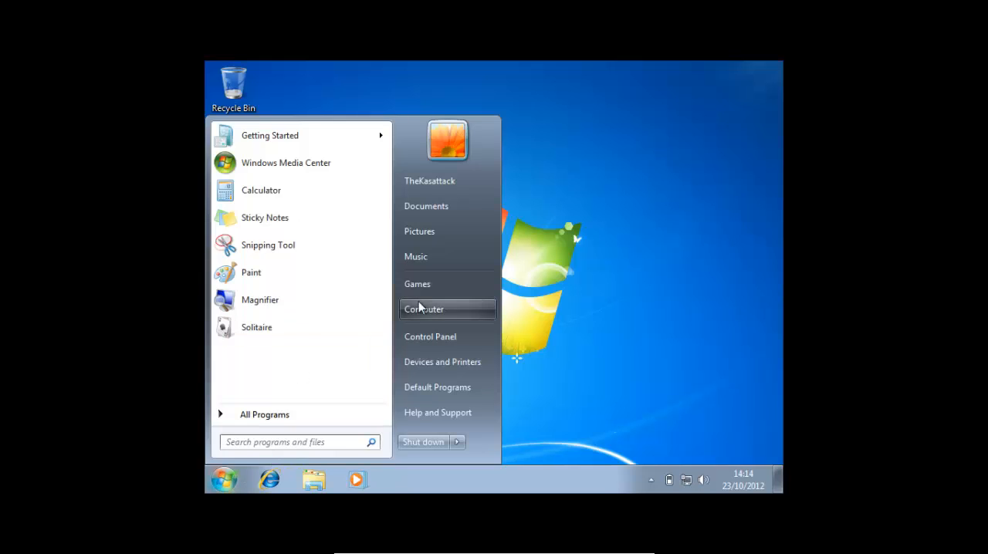
click(423, 309)
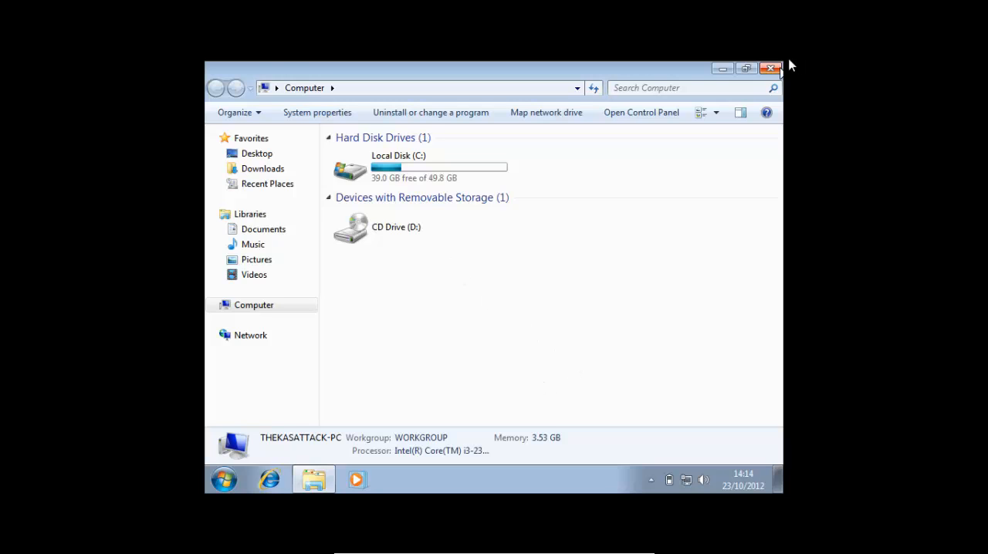
click(770, 68)
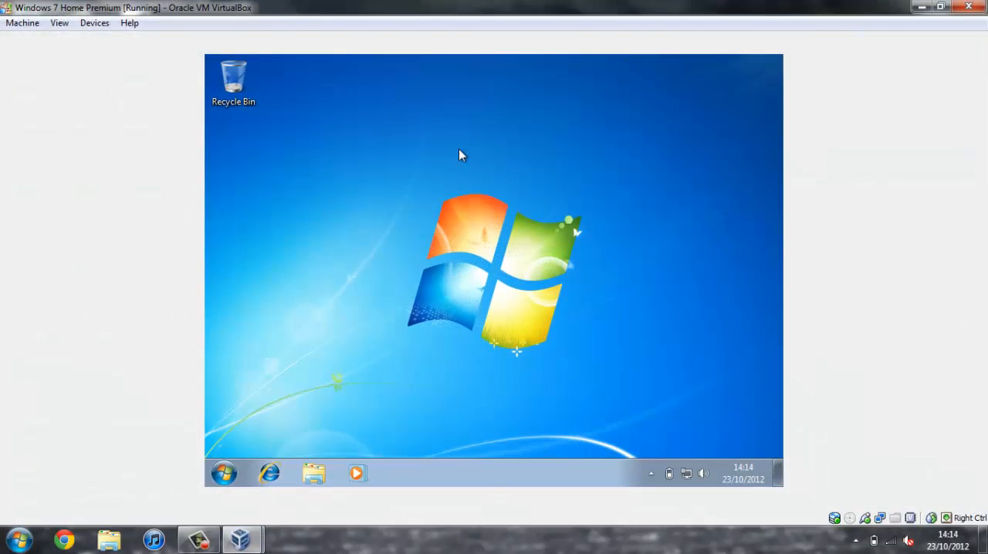
click(94, 23)
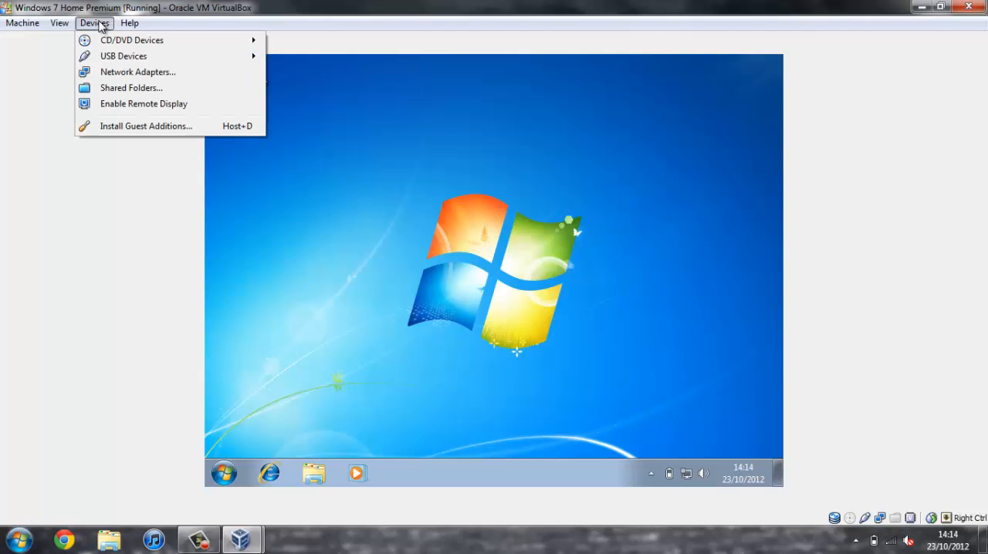
mouse_move(145, 126)
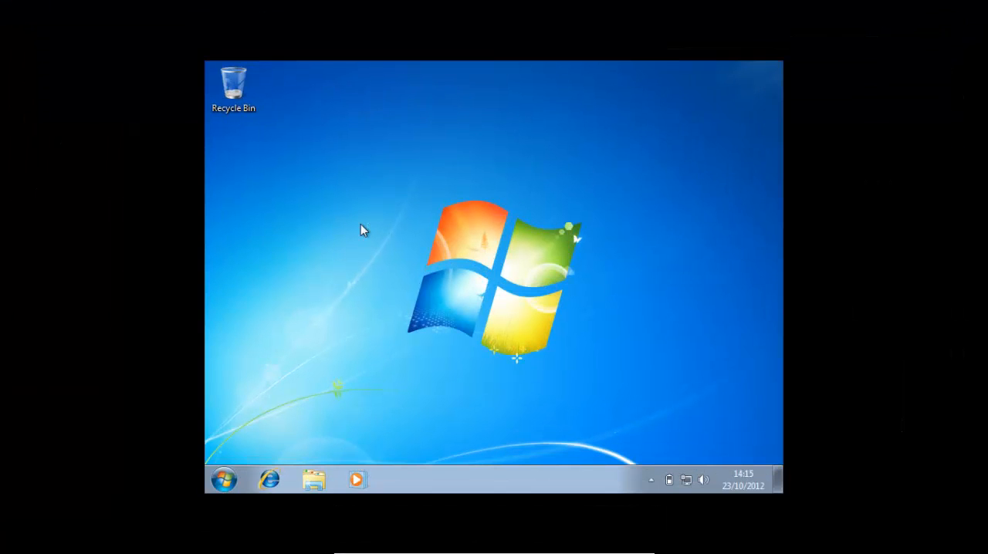
mouse_move(463, 299)
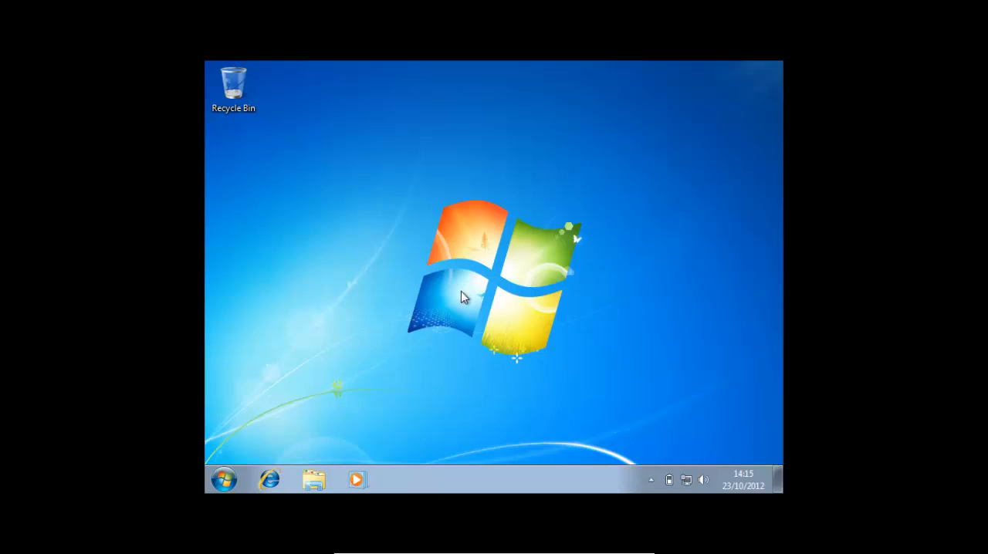
mouse_move(486, 280)
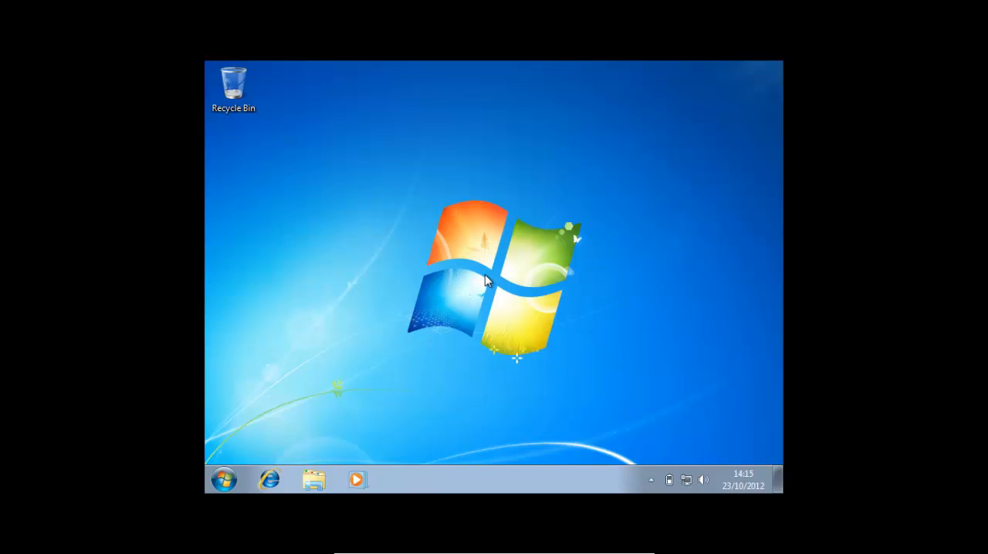
Step: Open the guest's CD drive, run VBoxWindowsAdditions.exe, and approve User Account Control
click(223, 479)
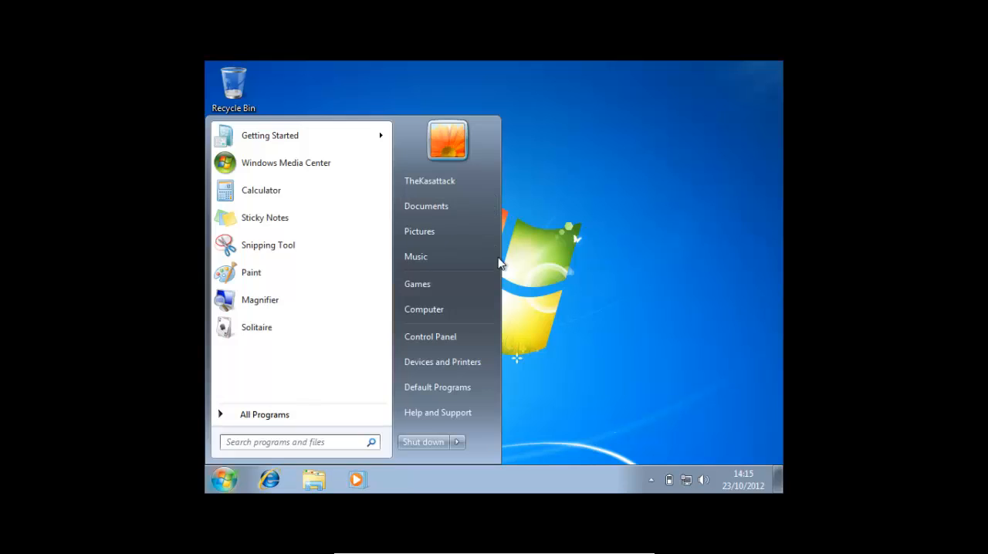
click(424, 309)
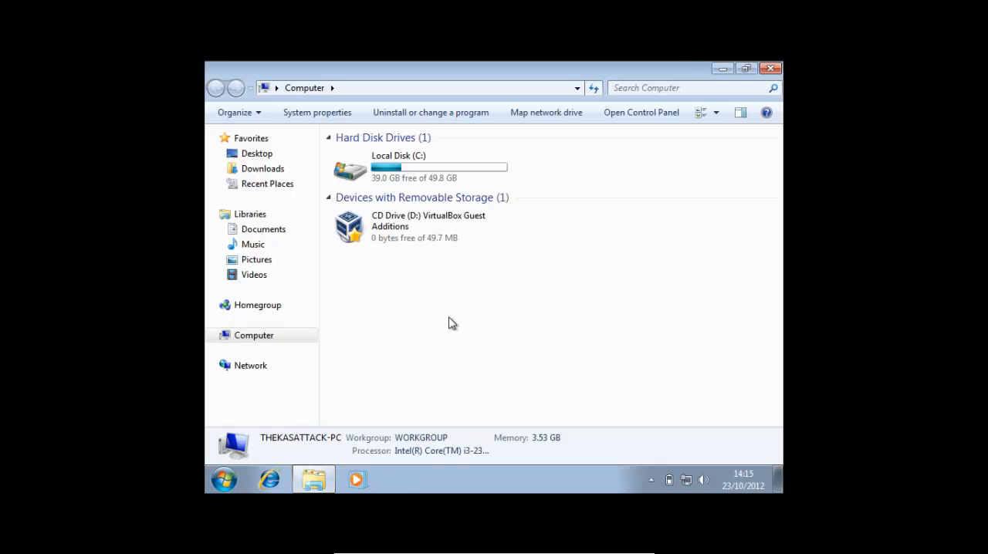
mouse_move(374, 255)
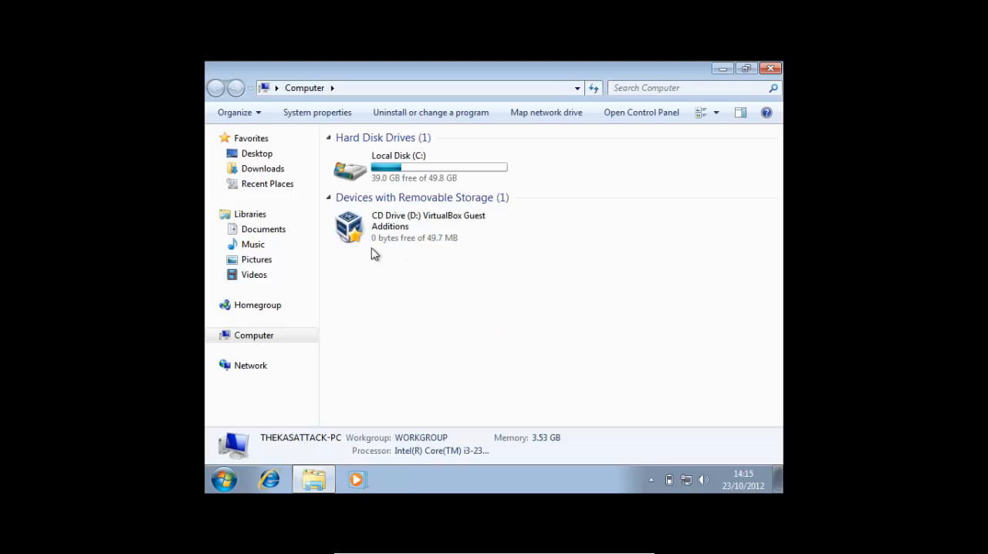
double_click(349, 226)
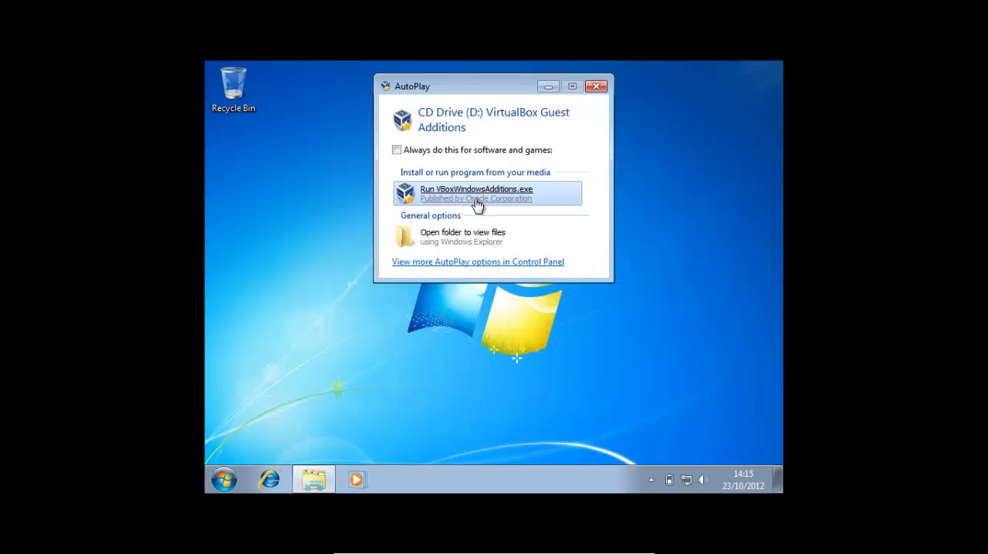
click(596, 86)
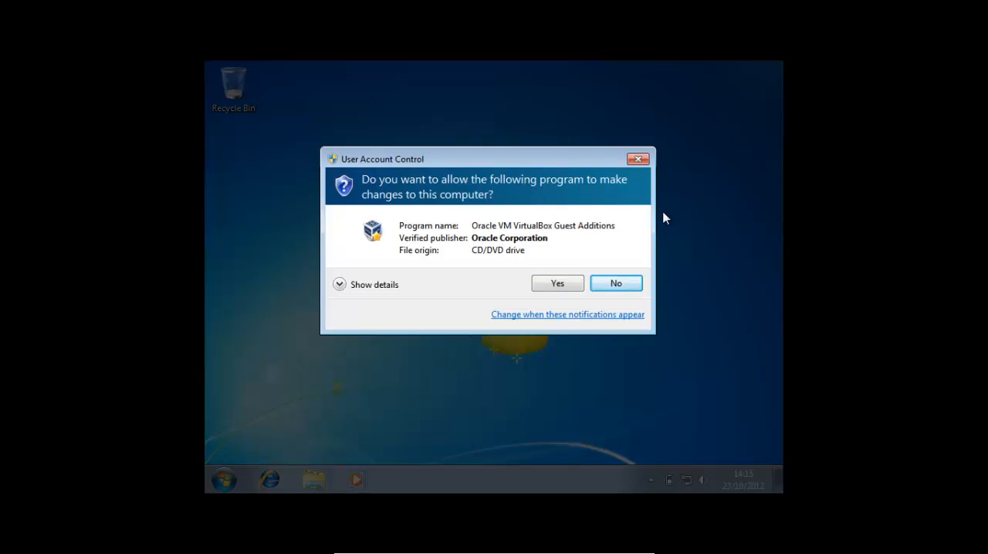
click(557, 284)
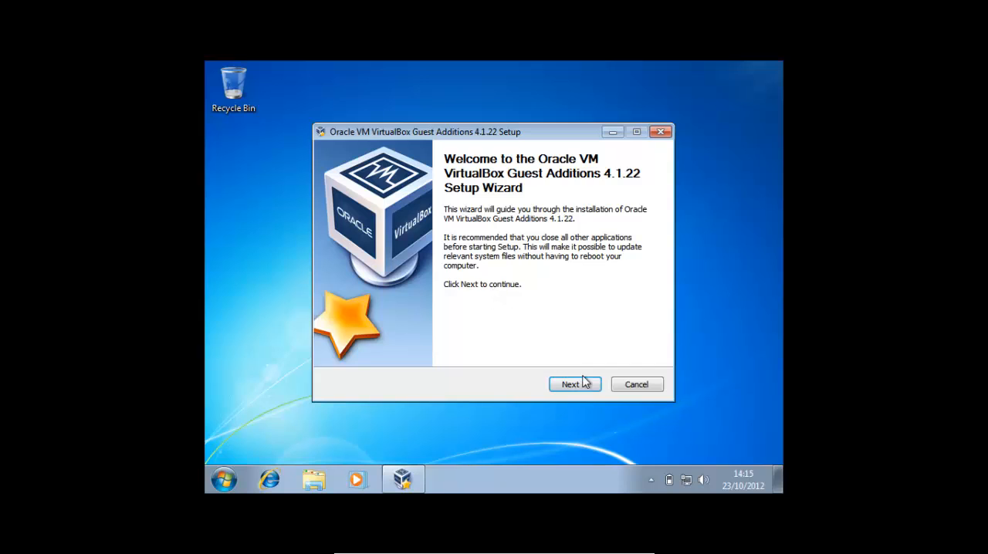
Step: Reach component selection, try Direct3D Support, dismiss the safe-mode warning, and close setup
click(574, 384)
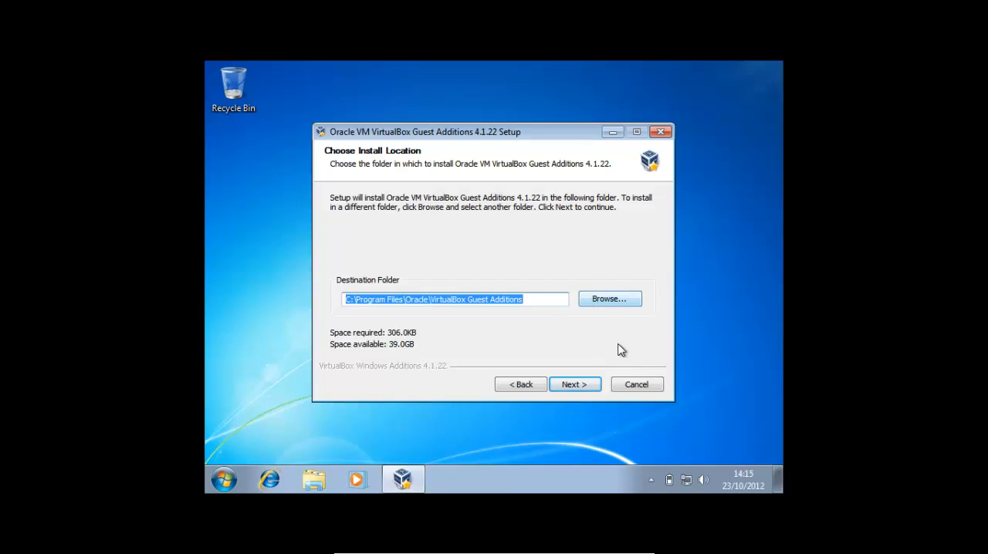
click(574, 384)
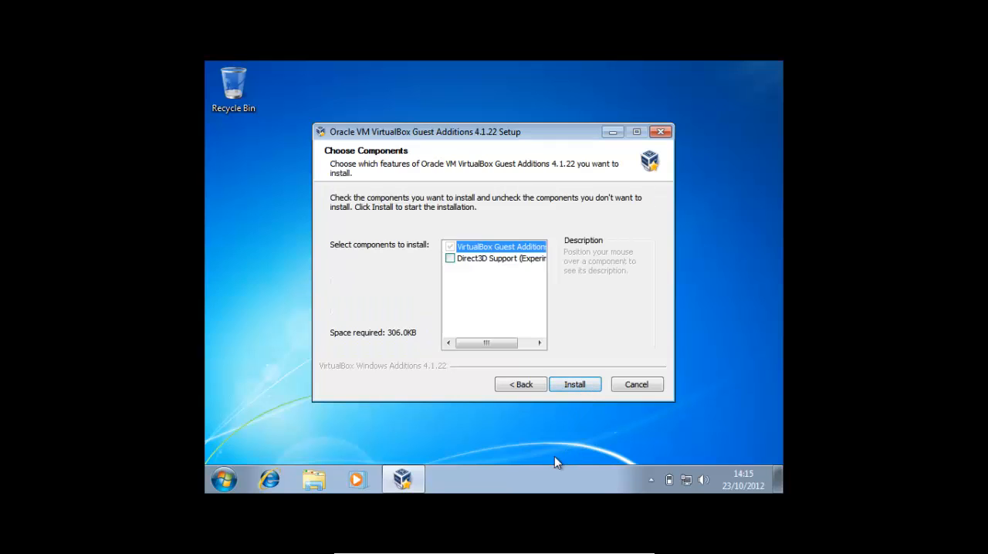
mouse_move(454, 263)
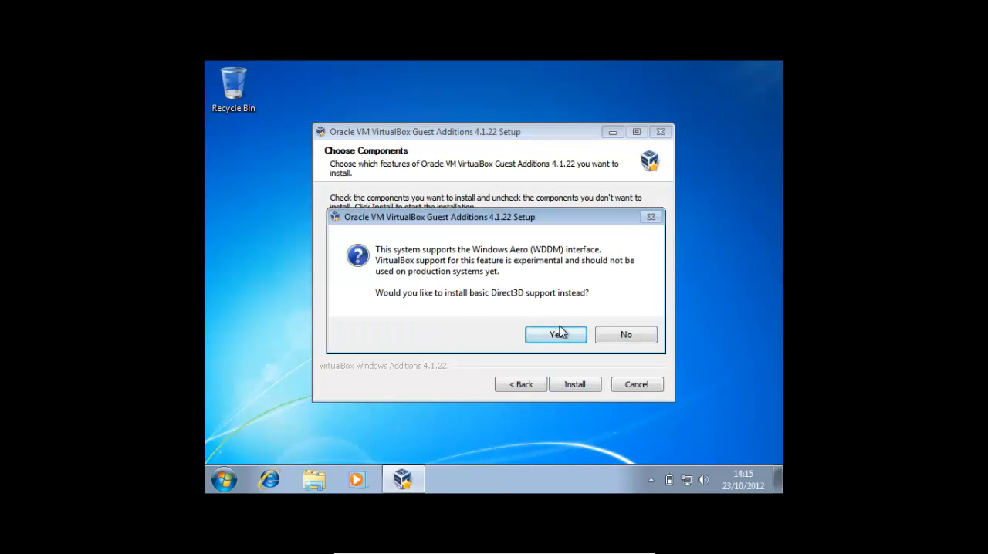
click(555, 335)
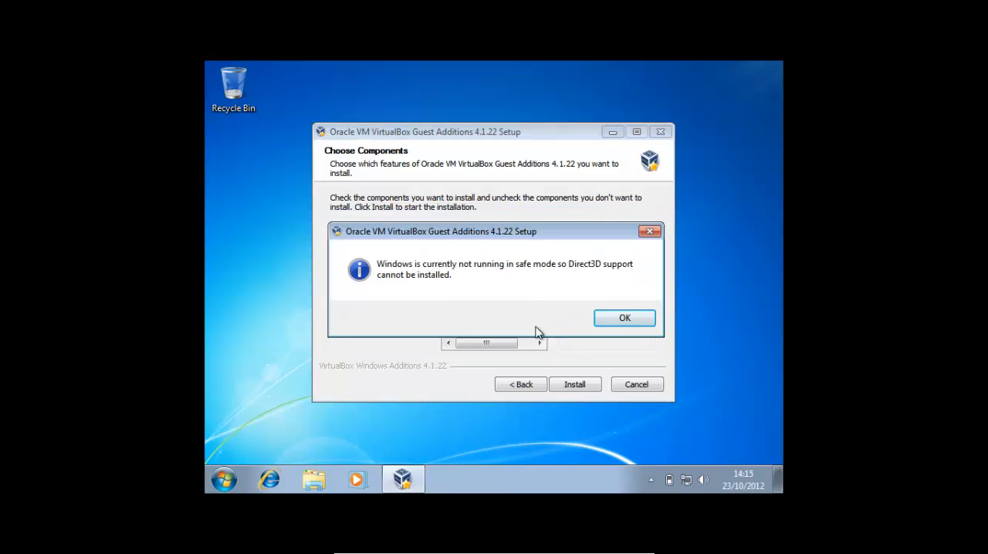
mouse_move(540, 345)
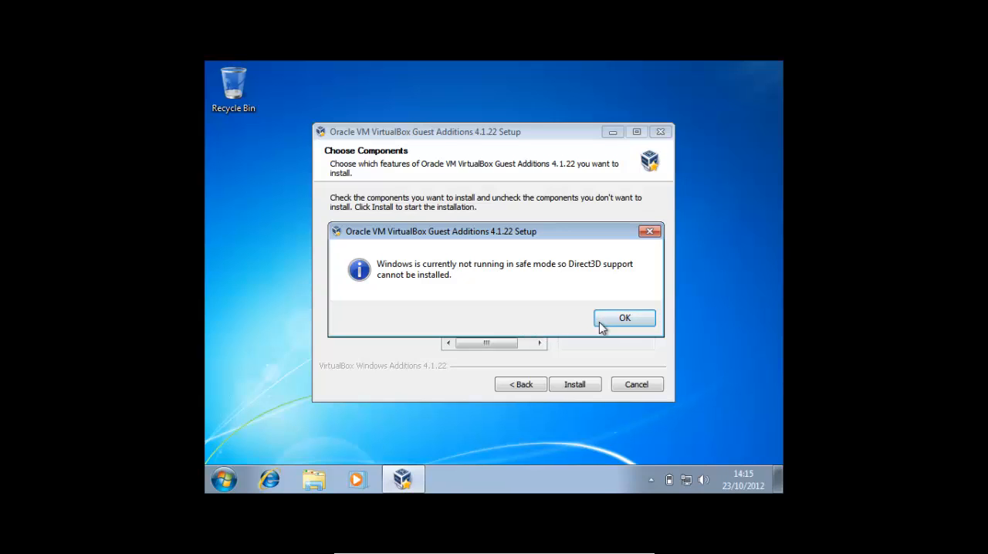
click(624, 318)
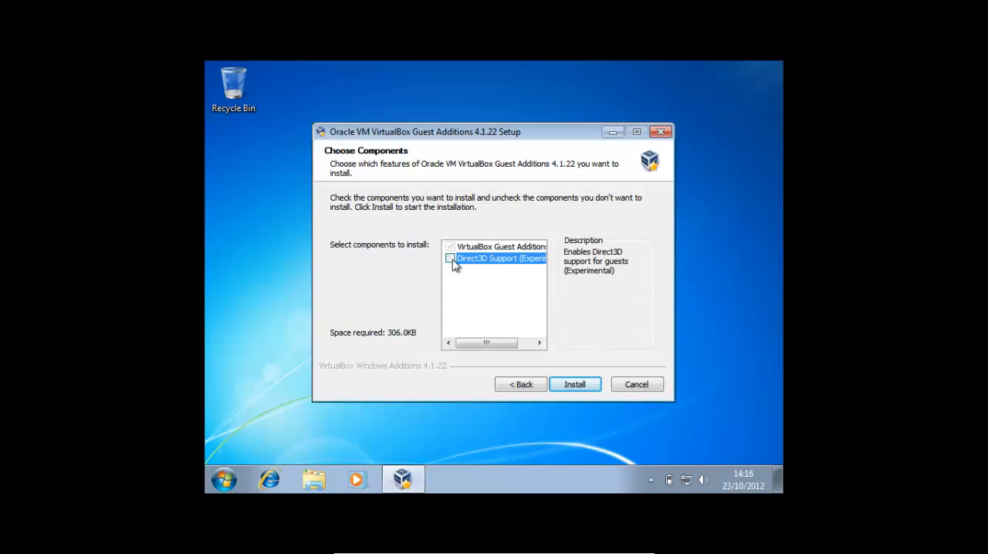
mouse_move(711, 408)
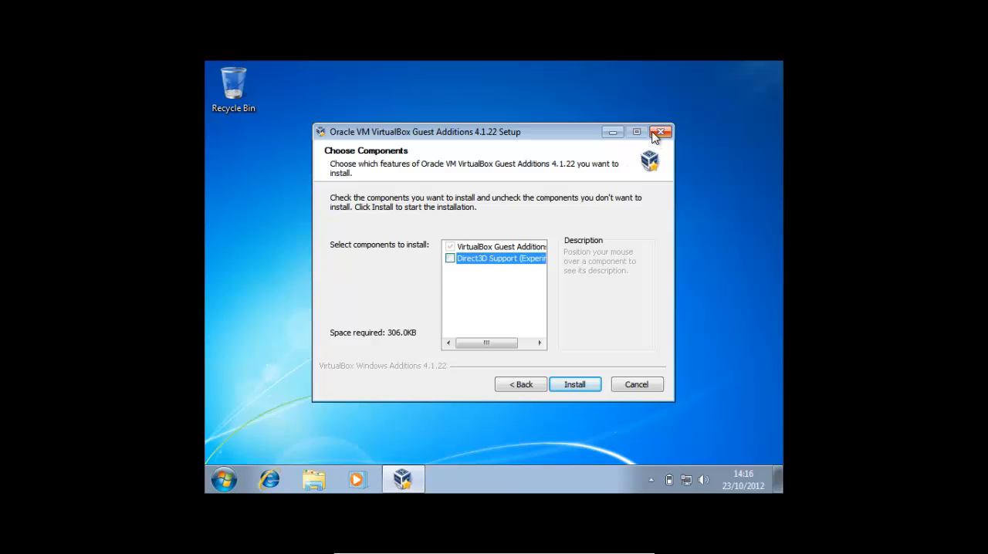
mouse_move(662, 132)
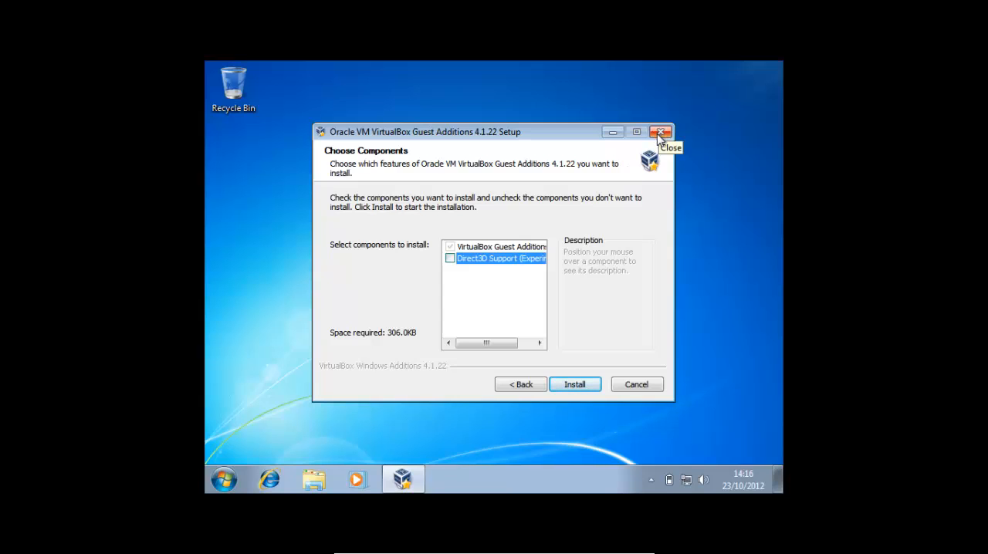
click(660, 131)
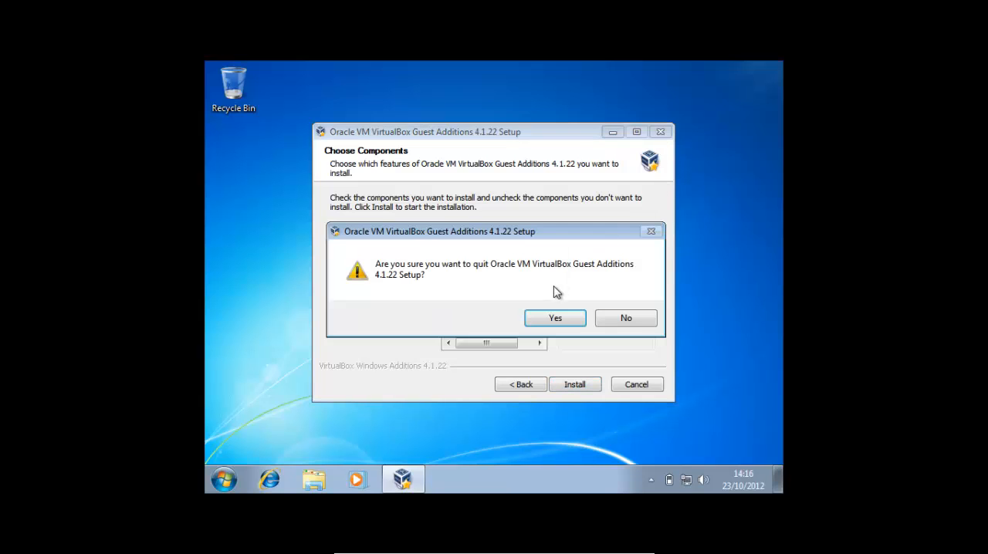
Step: Quit the installer and enable Safe boot (Minimal) on the msconfig Boot tab
click(555, 318)
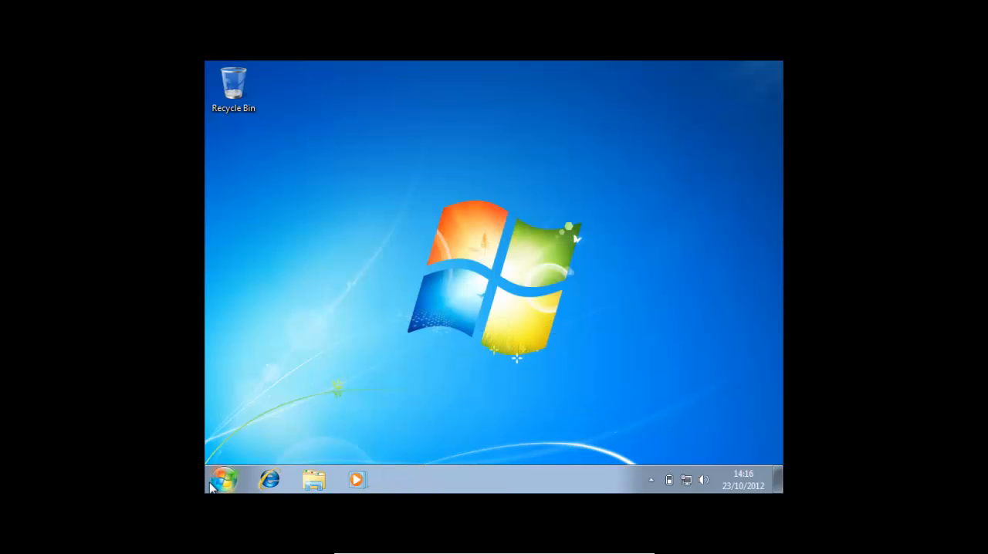
click(225, 479)
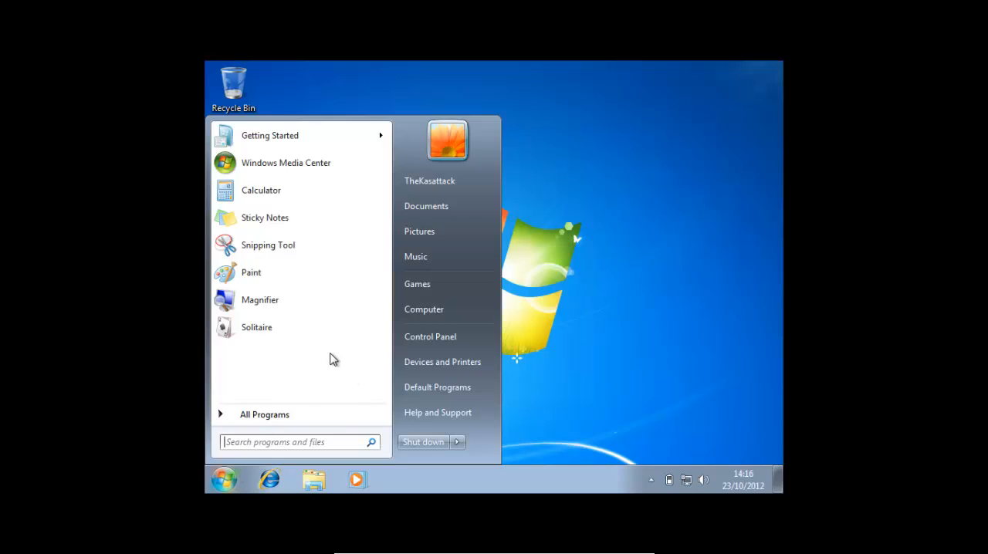
text(msco)
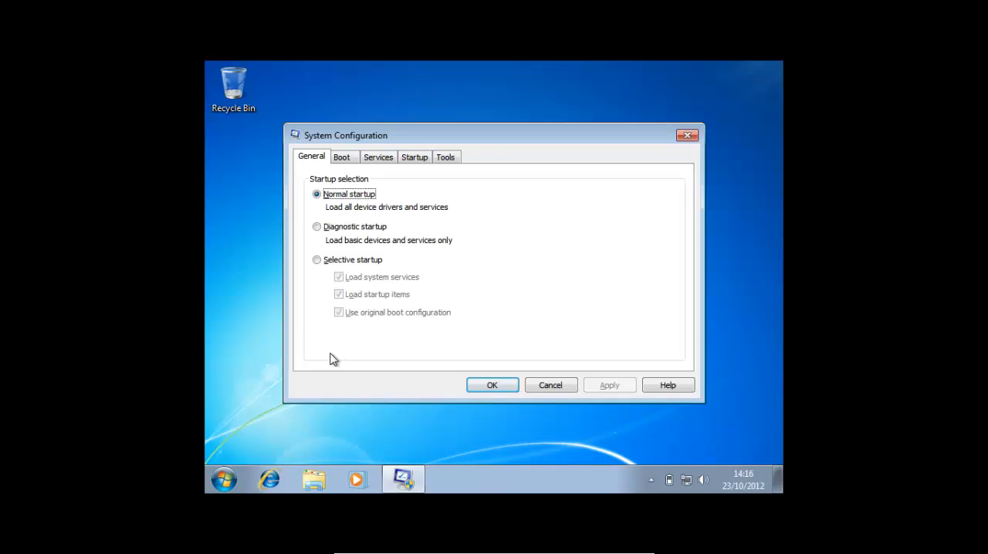
mouse_move(308, 297)
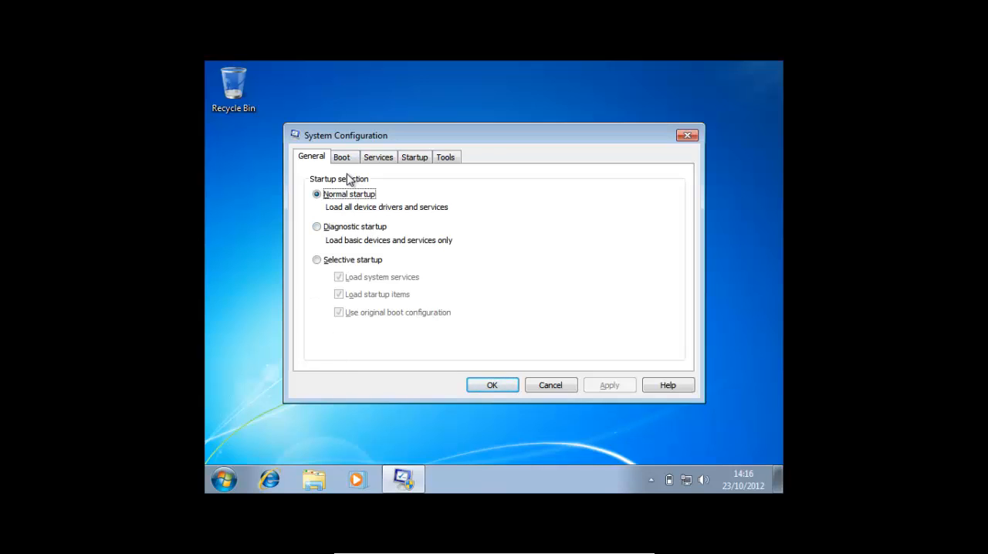
click(341, 156)
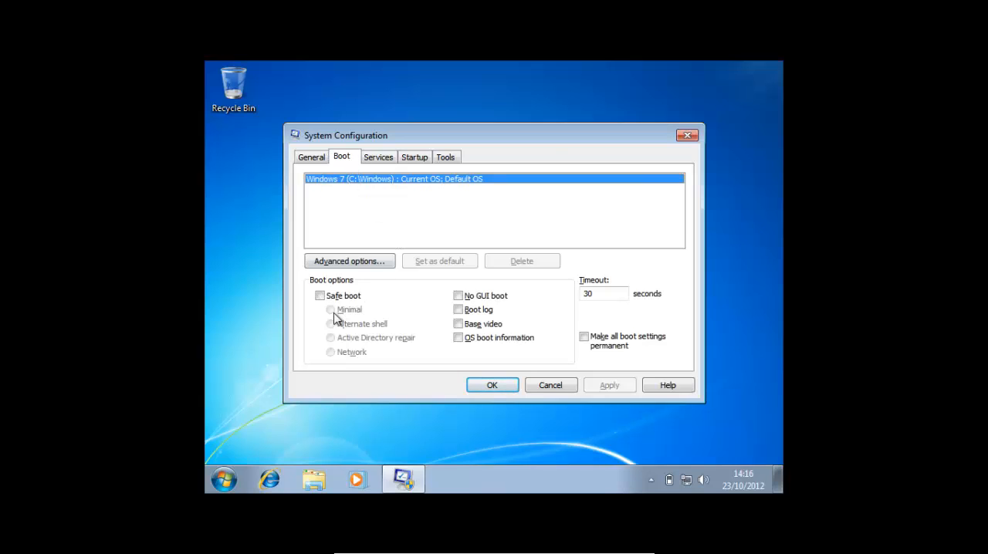
click(319, 295)
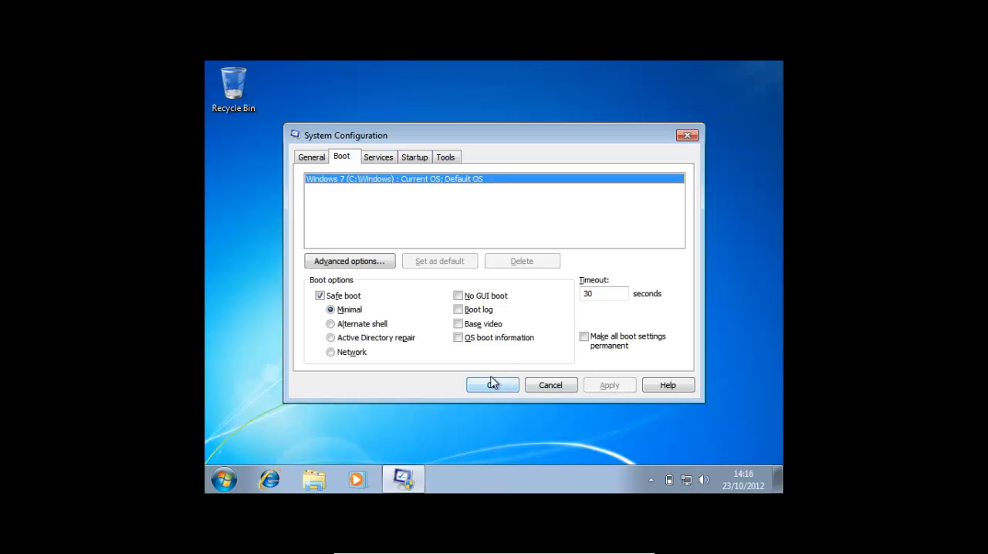
click(493, 385)
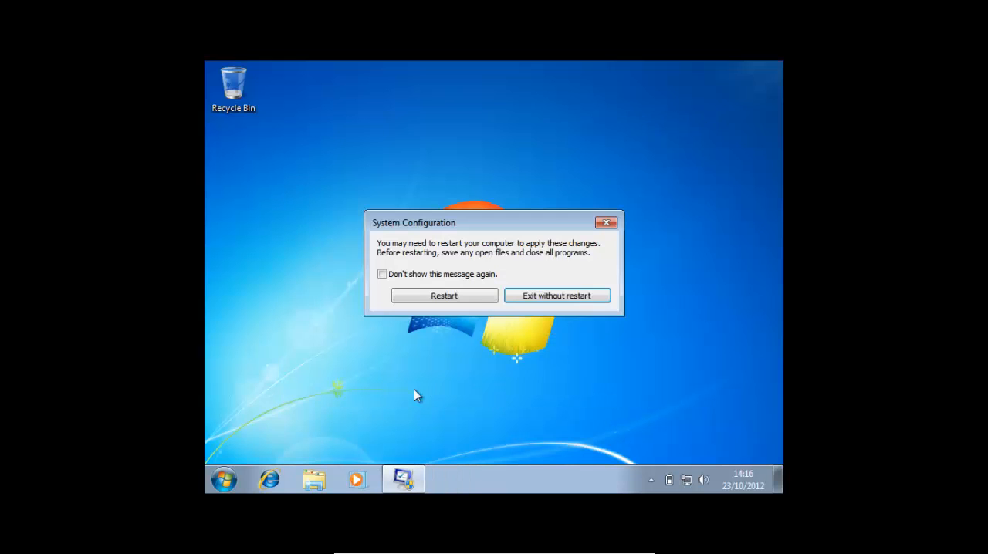
Step: Restart the guest from the System Configuration prompt and log back in with the password
click(555, 296)
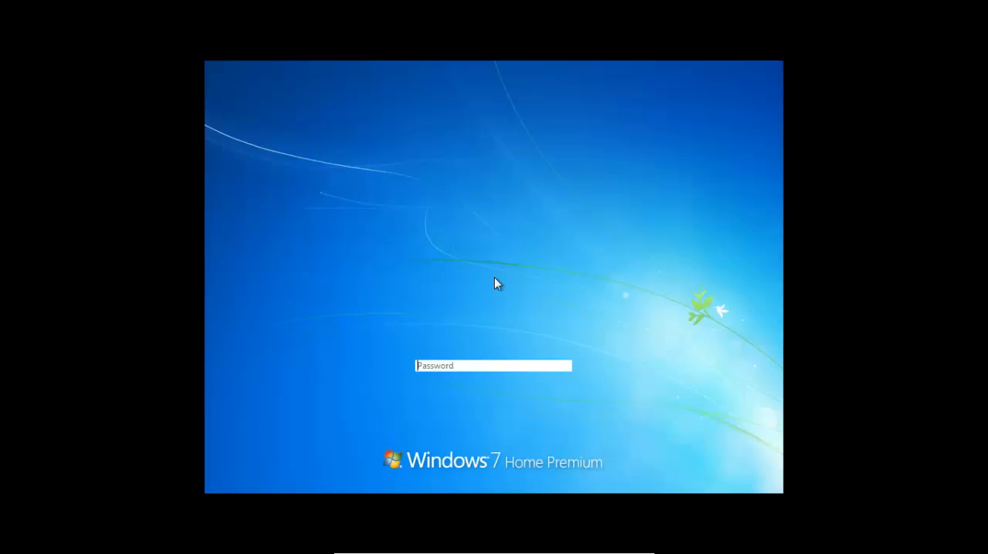
text(••)
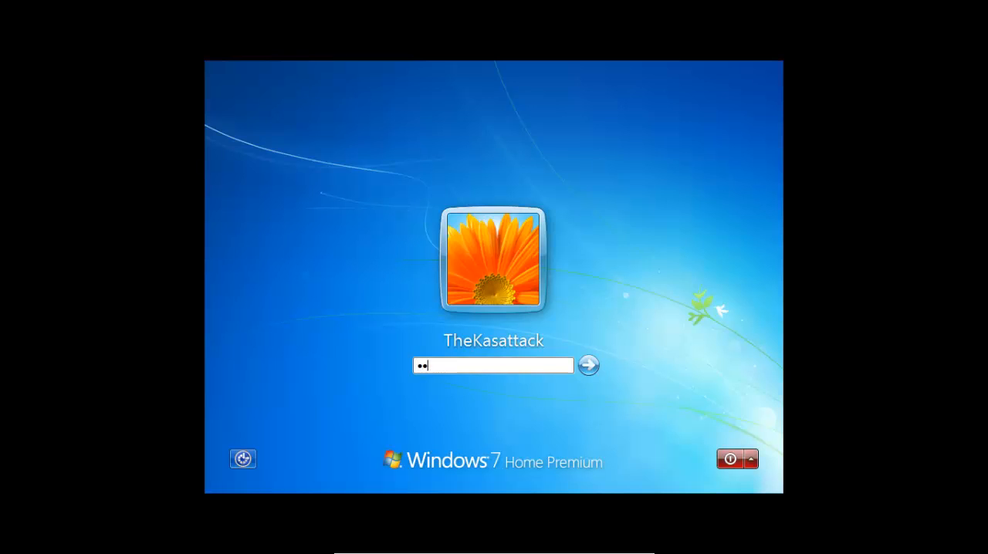
click(588, 365)
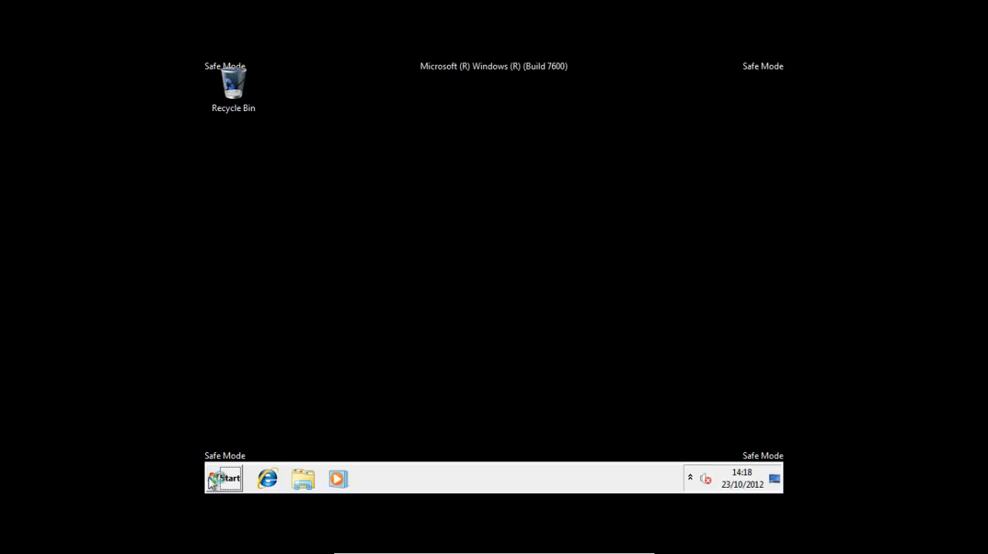
mouse_move(199, 478)
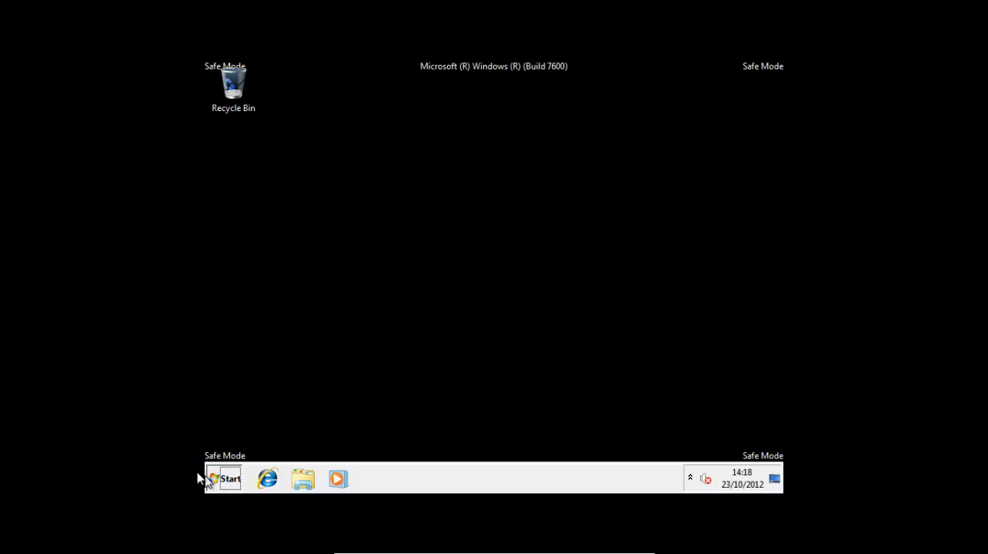
Step: Close Help and the Start menu, check the VBOXADDITIONS drive, and use the Devices menu
click(225, 478)
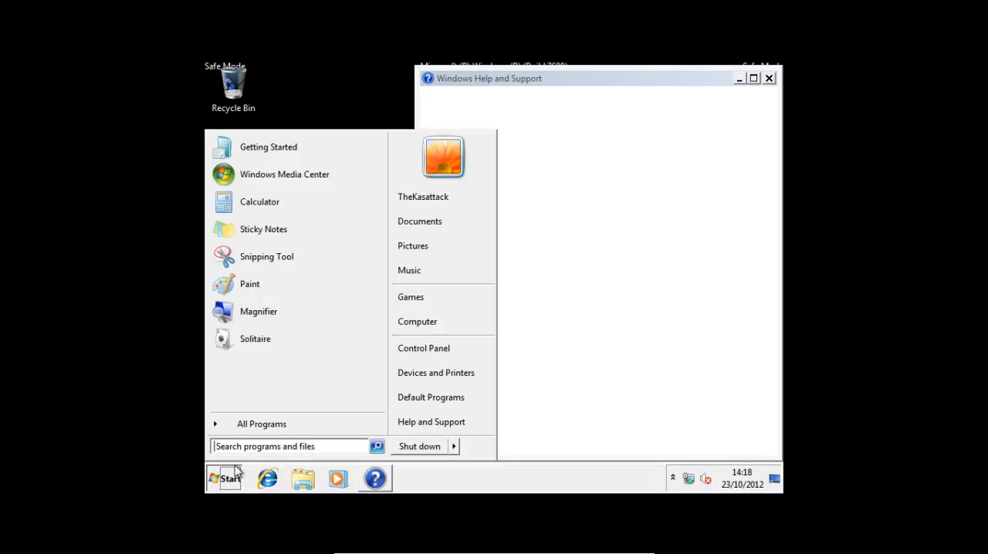
click(769, 77)
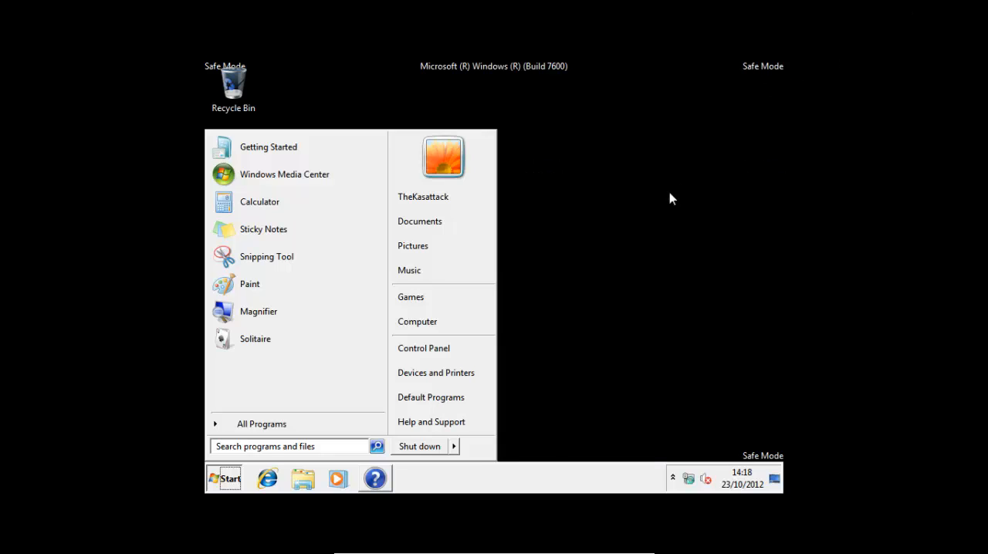
click(225, 478)
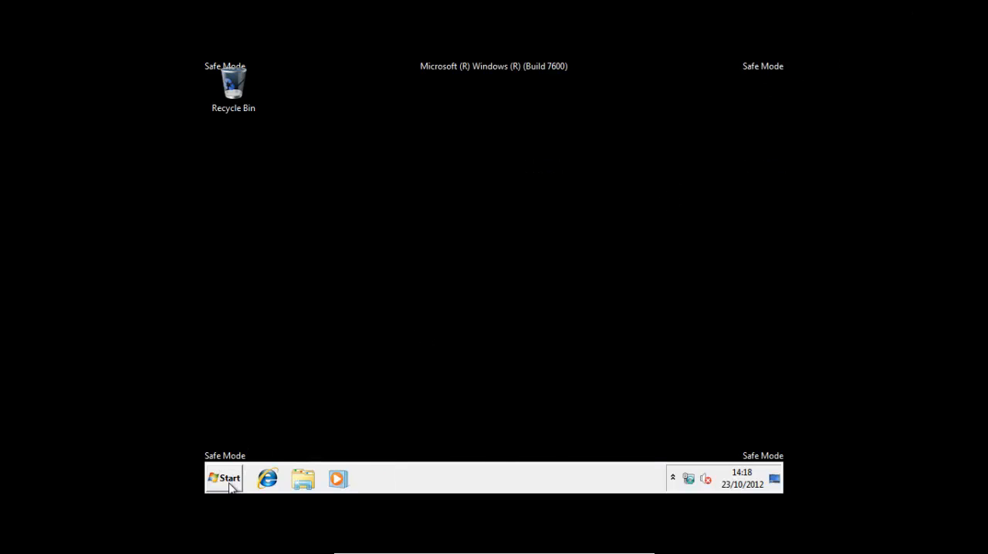
mouse_move(408, 351)
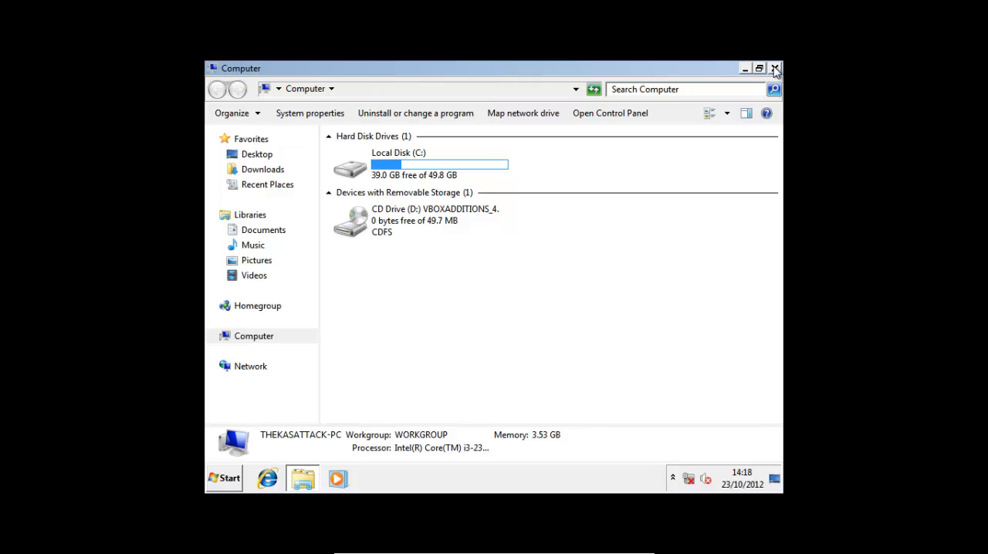
click(775, 68)
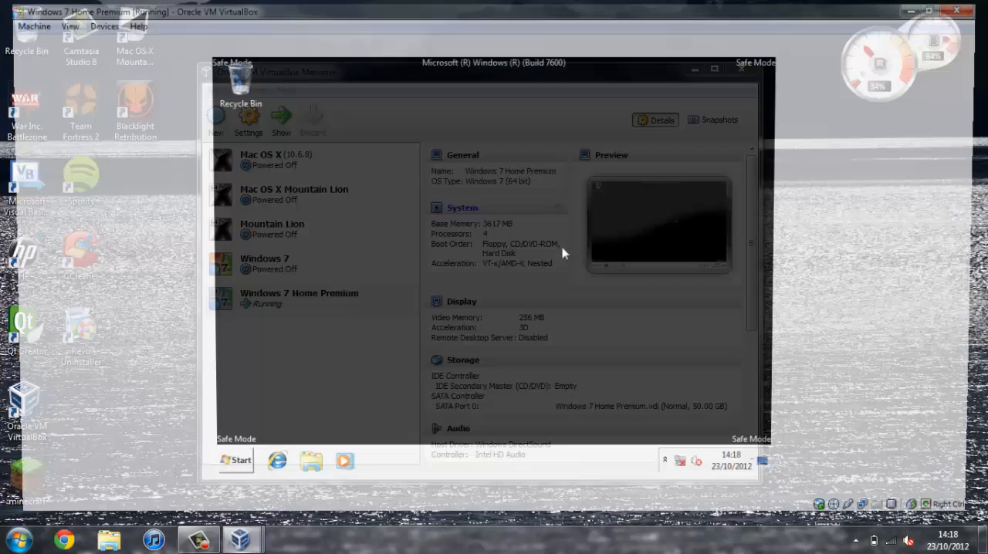
click(94, 22)
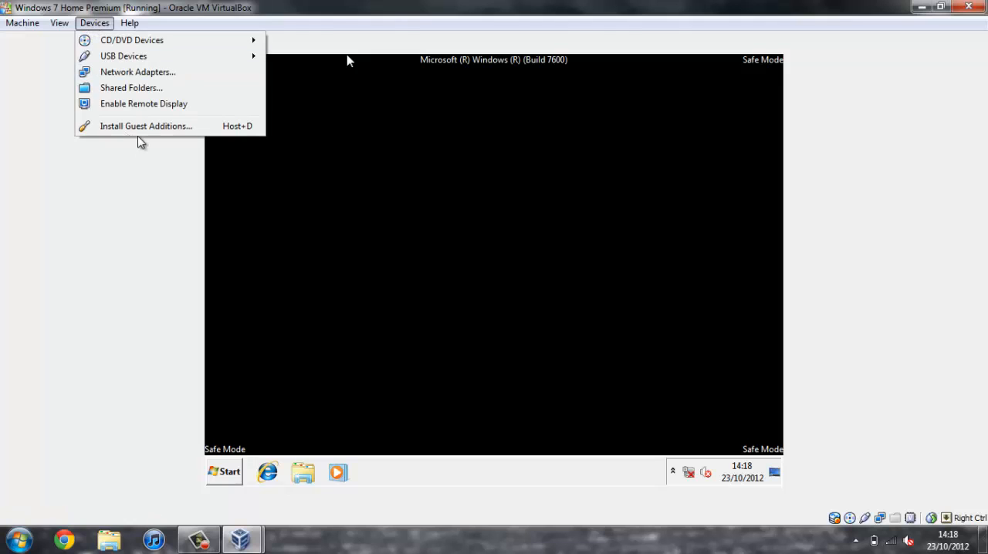
click(486, 265)
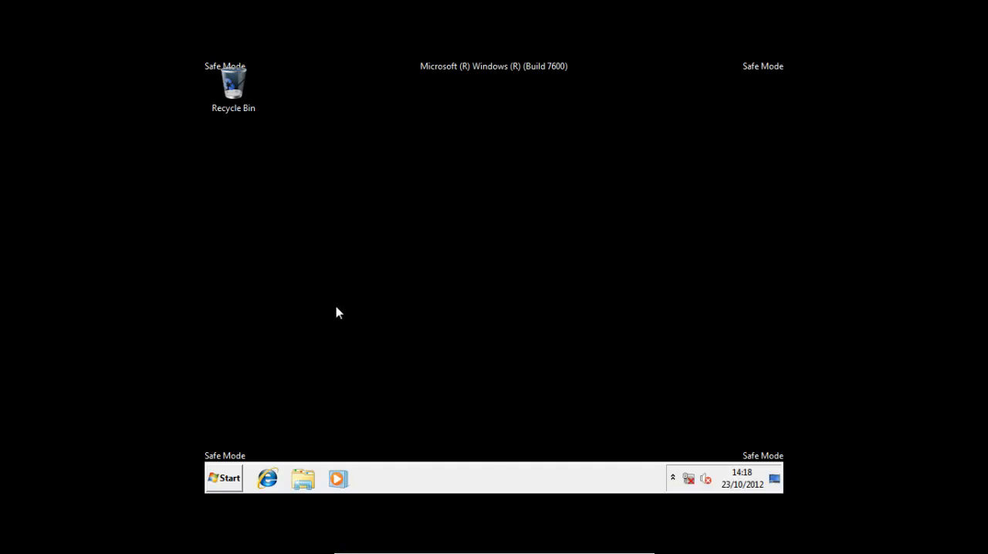
mouse_move(424, 336)
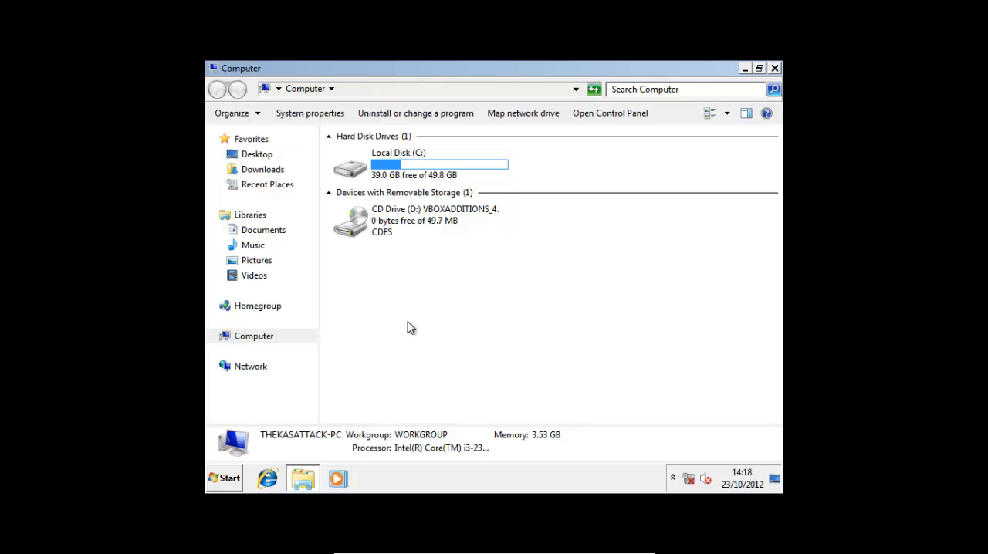
Step: Run the Guest Additions disc and install with Direct3D Support, ignoring the d3d9.dll error
click(420, 220)
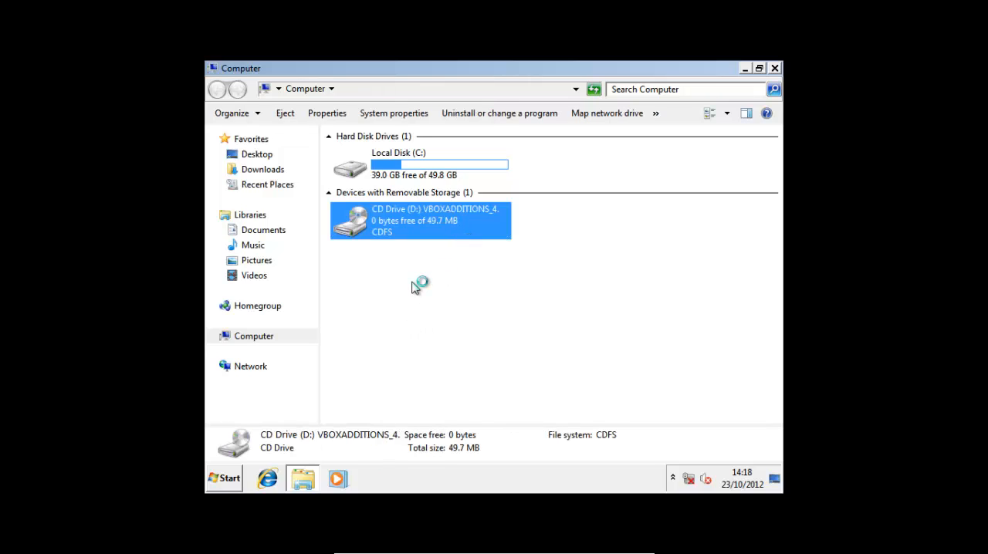
double_click(420, 220)
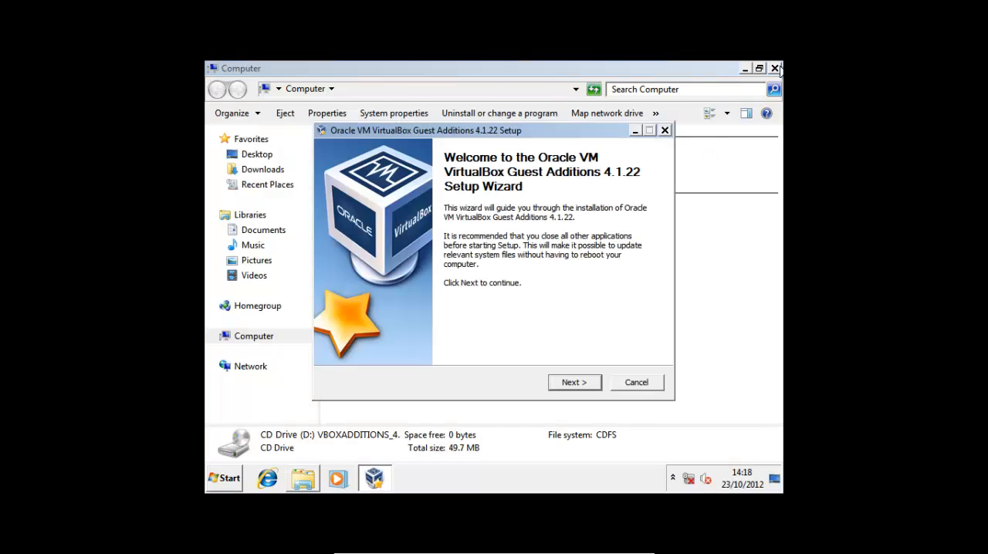
click(574, 382)
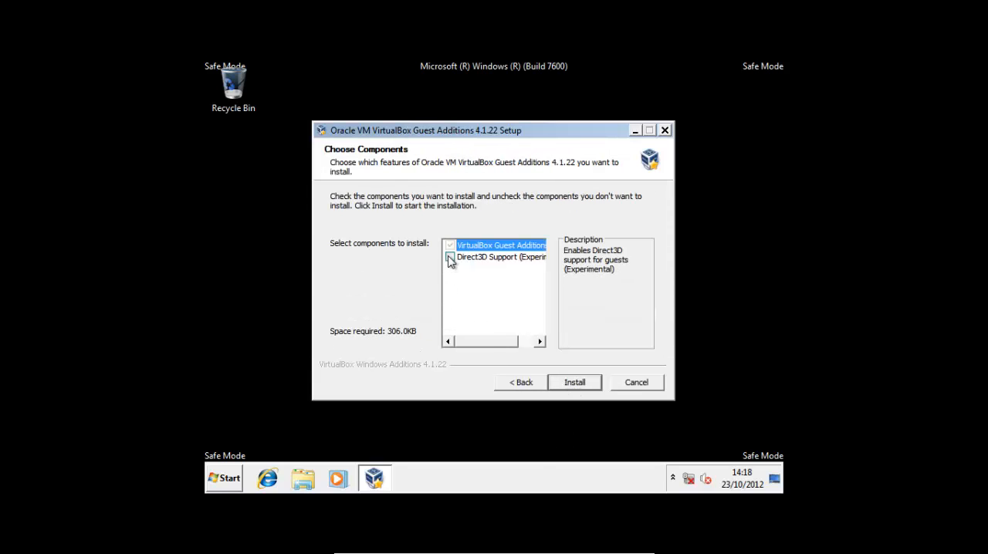
click(450, 257)
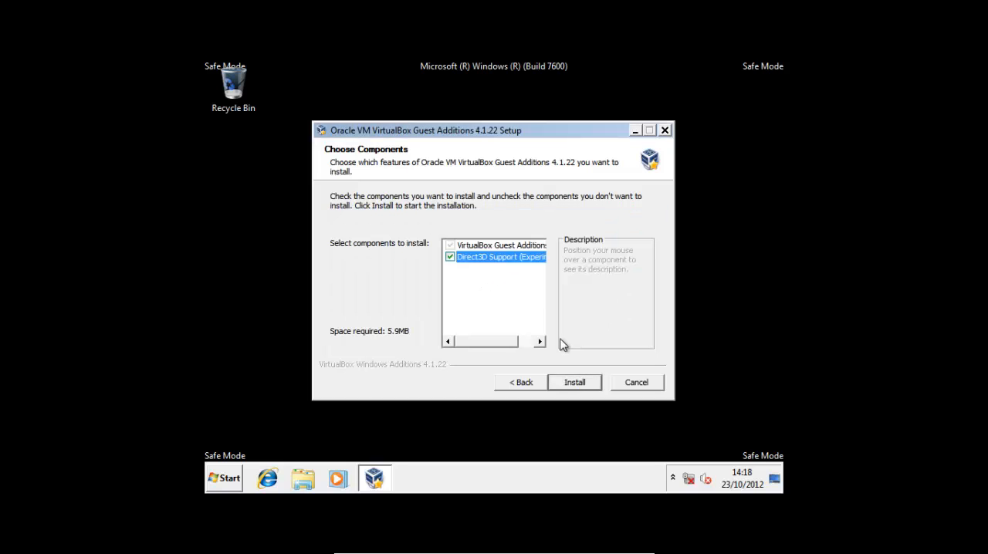
click(574, 382)
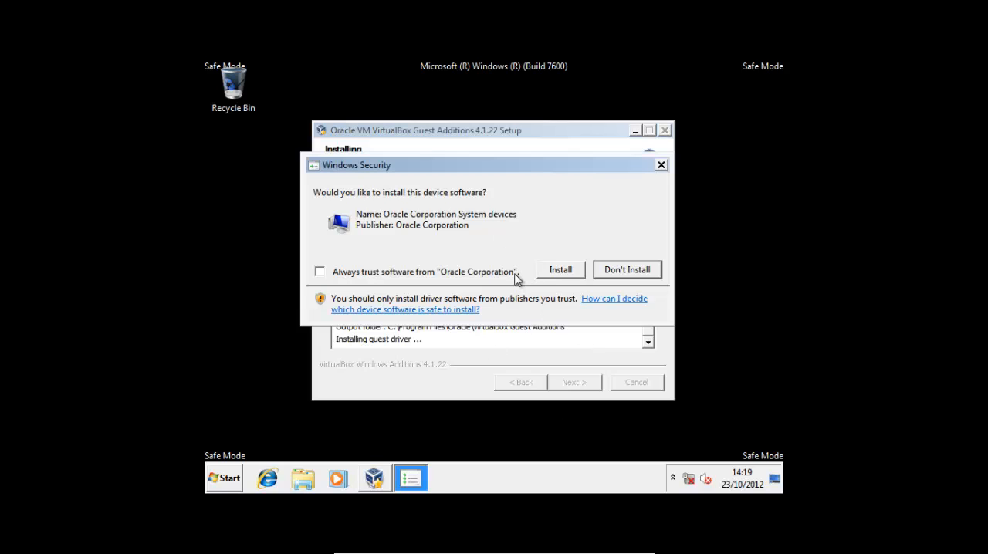
click(561, 269)
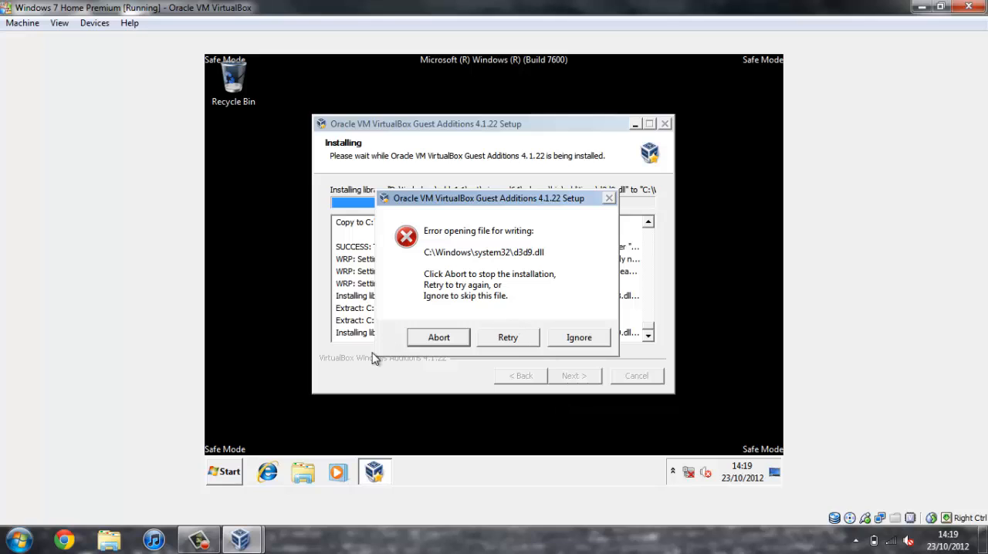
mouse_move(450, 271)
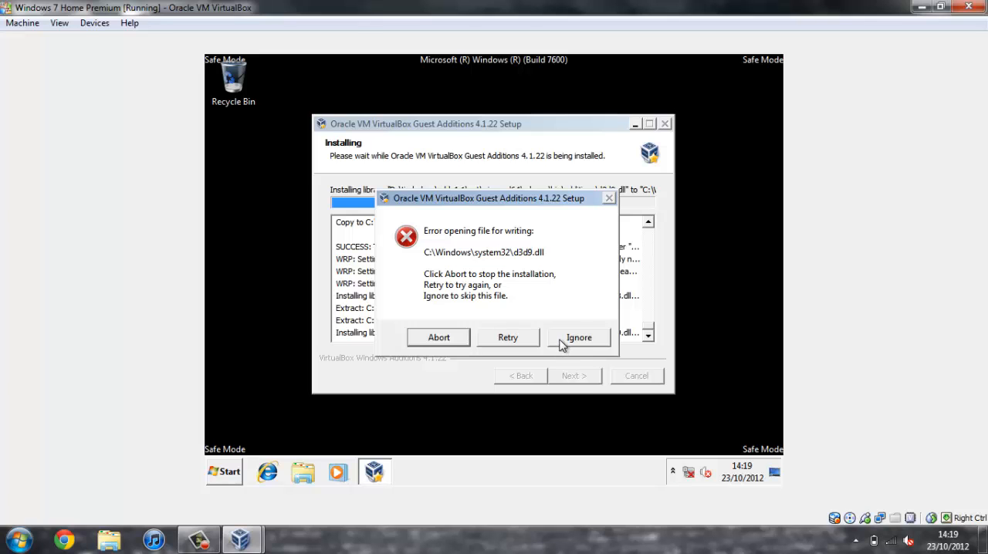
click(579, 338)
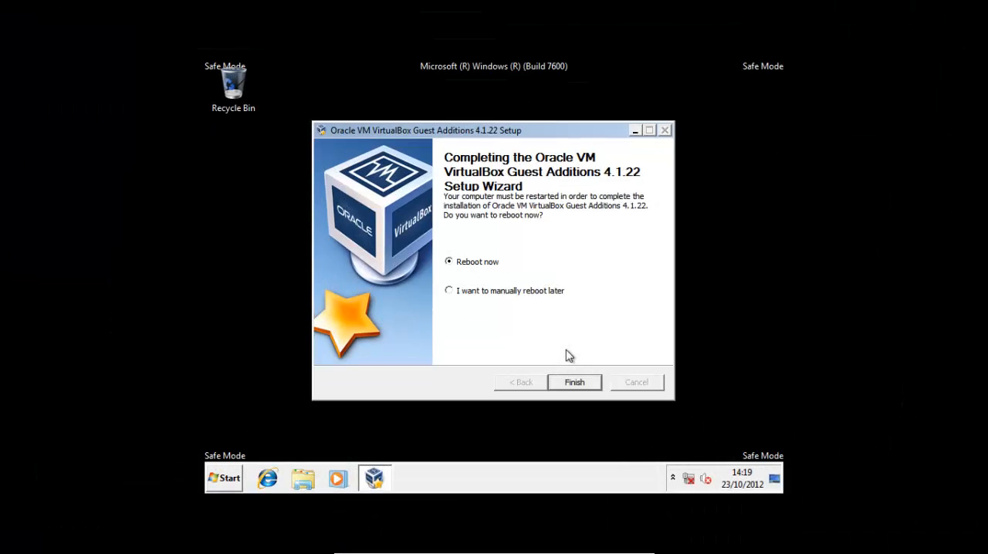
mouse_move(577, 260)
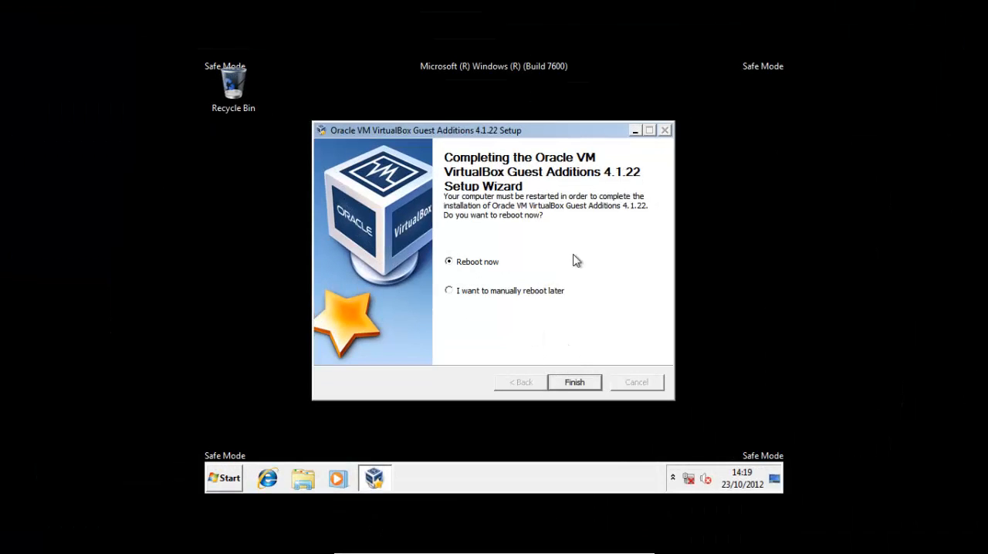
Step: Choose to reboot manually later and close the Guest Additions setup
click(449, 290)
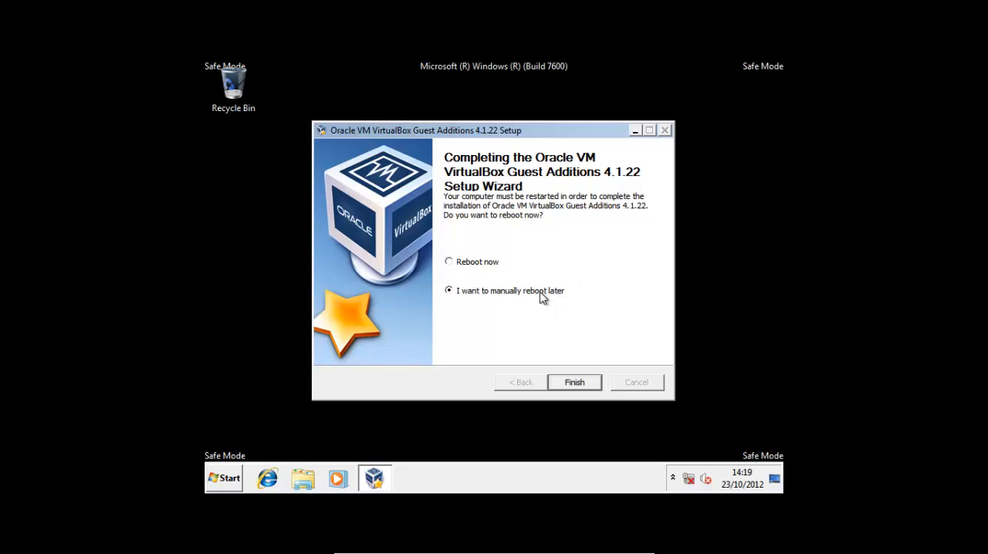
mouse_move(554, 402)
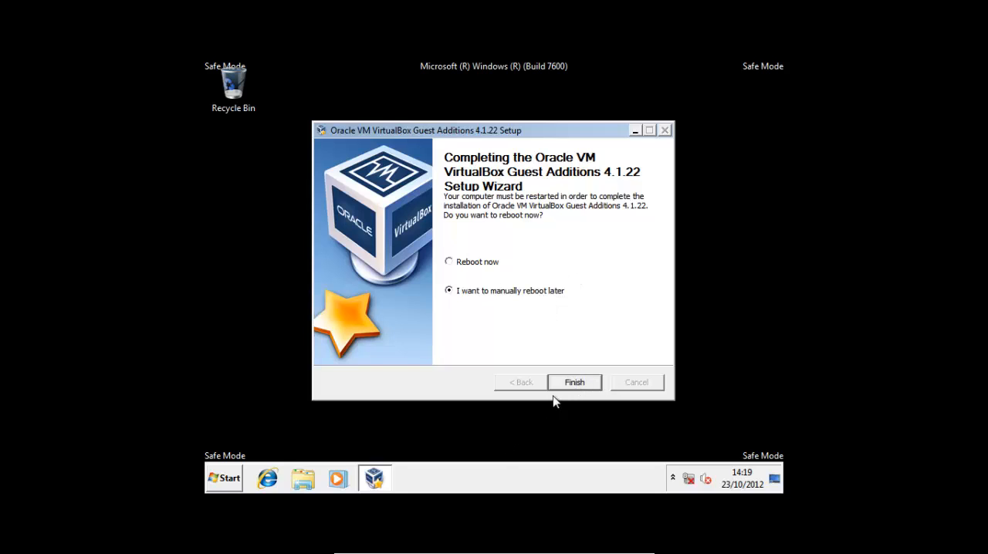
click(574, 382)
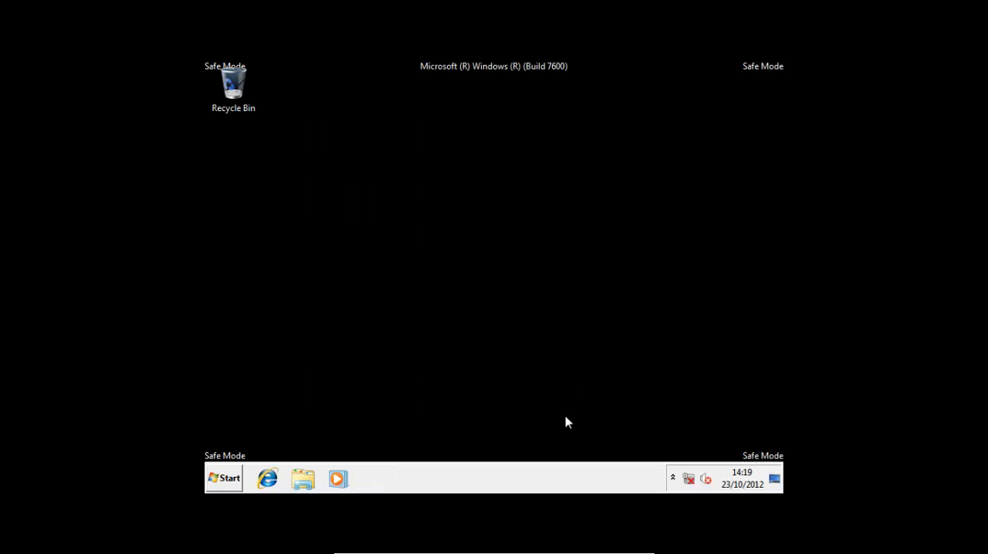
Step: Launch msconfig, untick Safe boot on the Boot tab and save the change
click(223, 477)
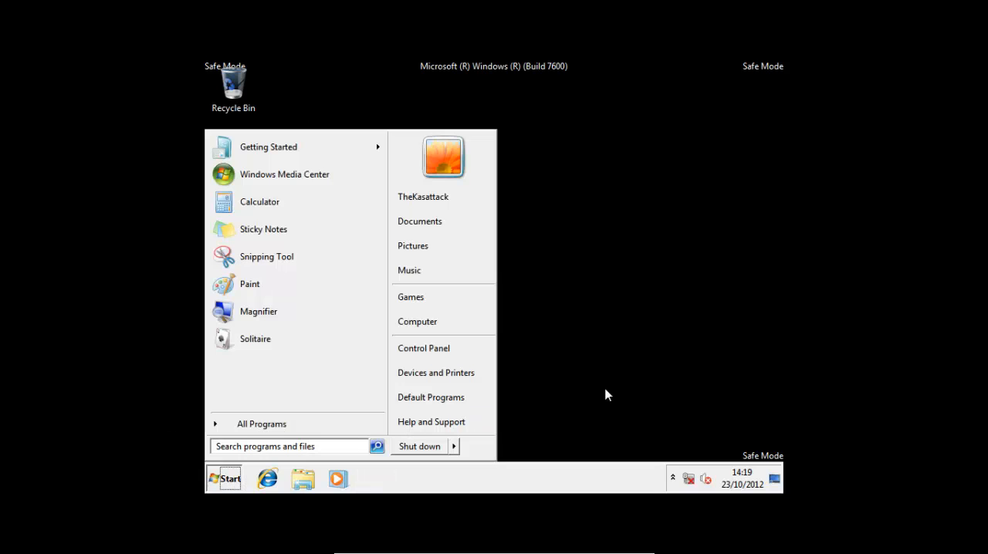
text(msconfig)
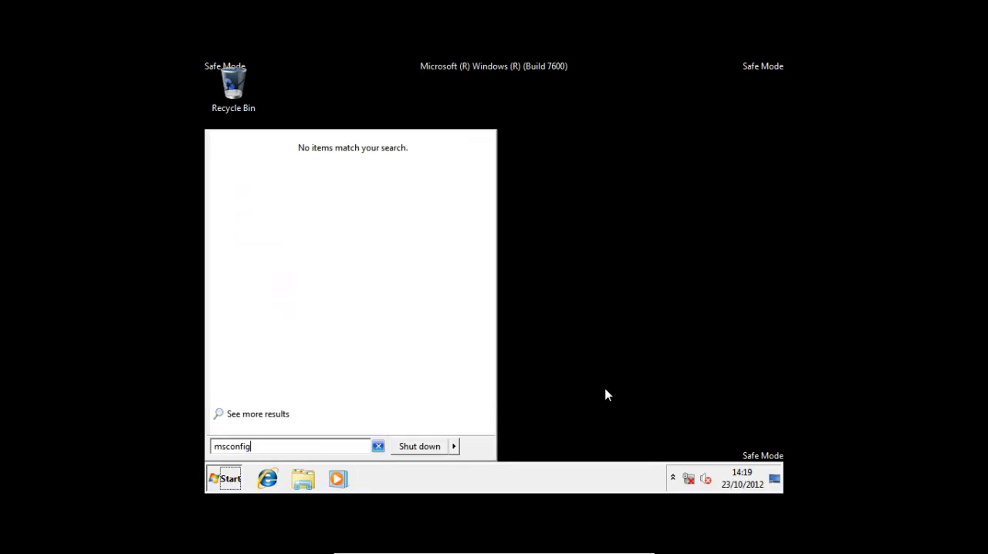
key(enter)
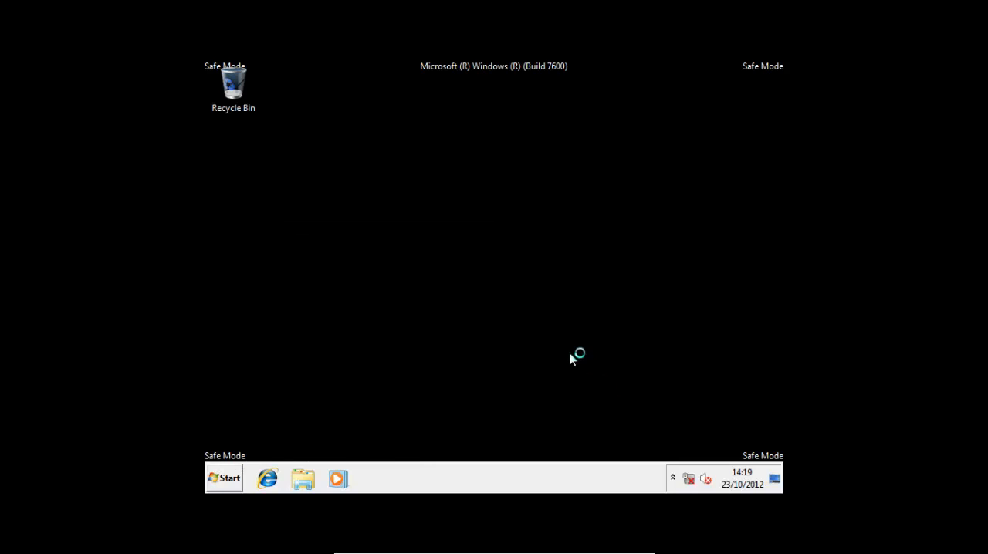
click(375, 477)
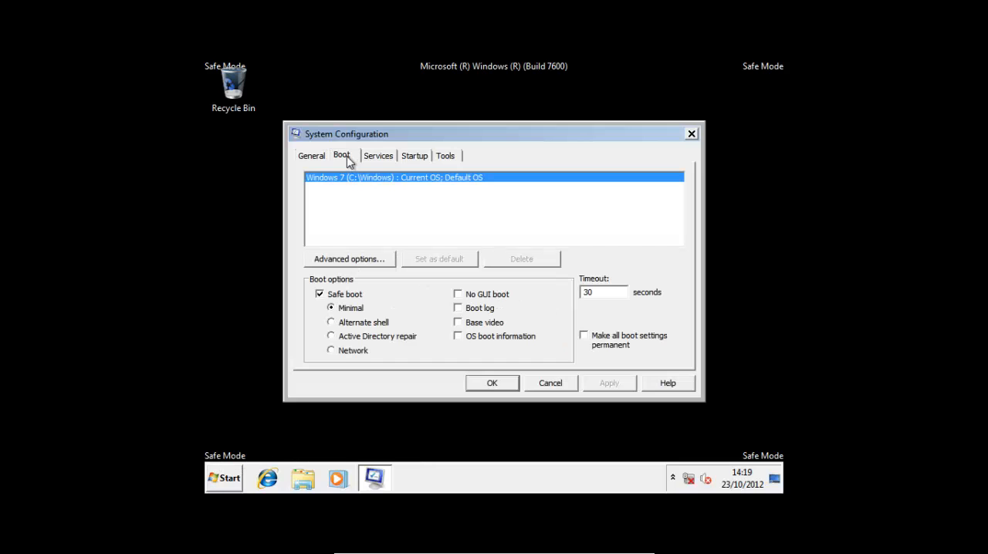
click(320, 294)
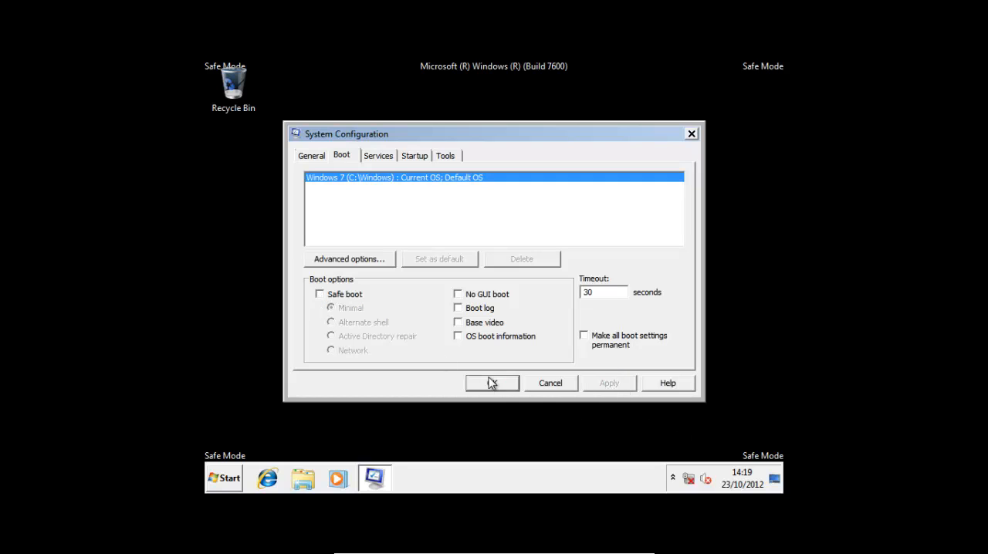
click(491, 383)
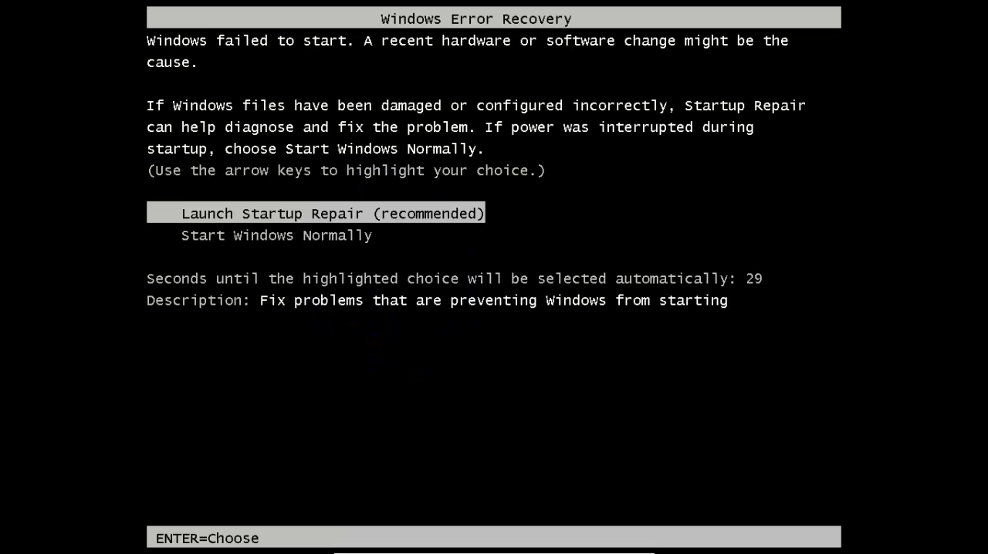
Step: Choose Start Windows Normally on the Windows Error Recovery screen
key(enter)
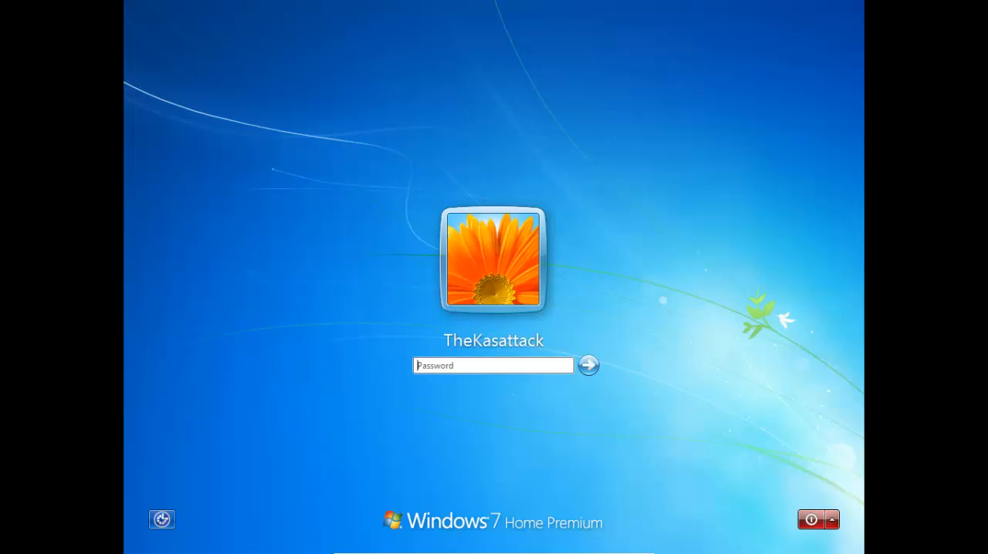
Step: Log in with the password and accept the 1366 × 768 screen resolution
text(password)
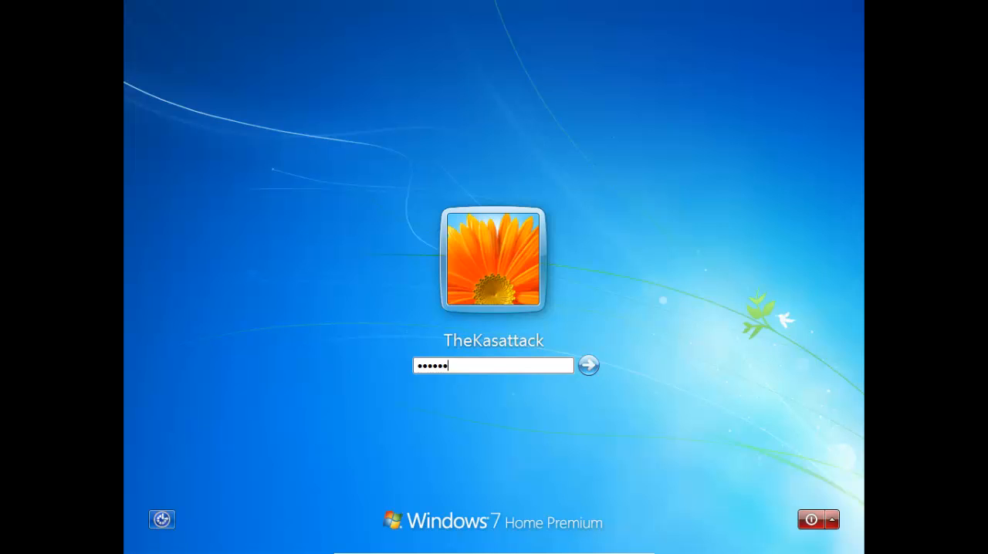
click(588, 365)
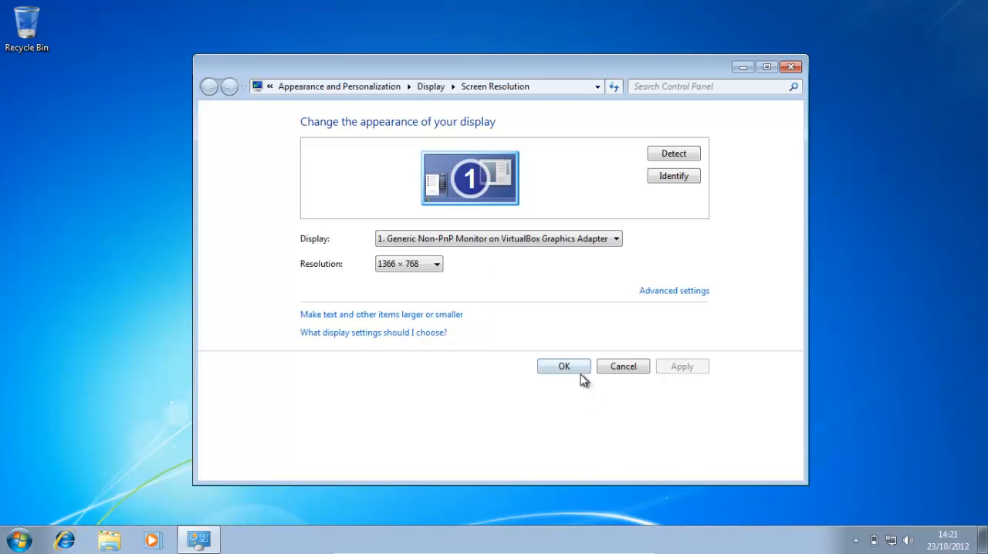
click(563, 366)
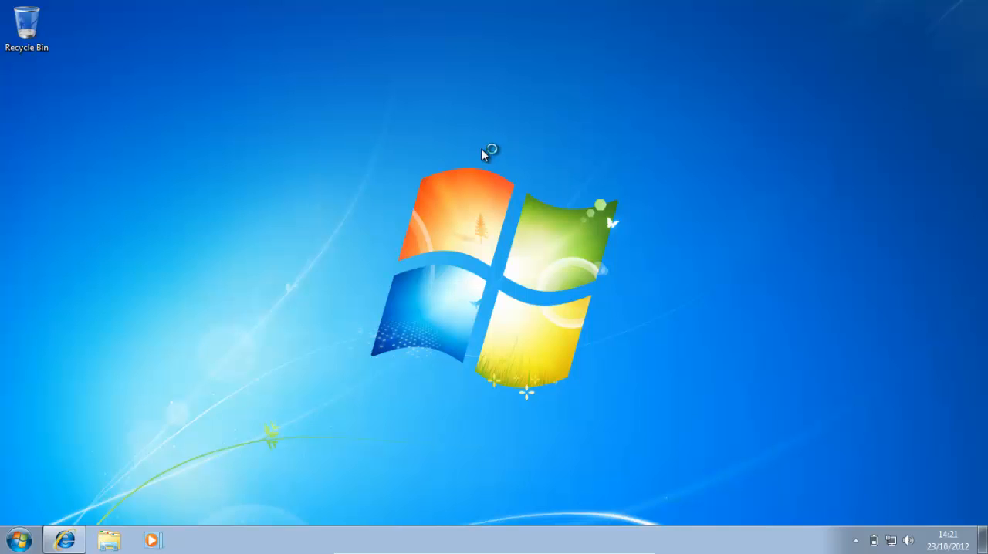
mouse_move(482, 155)
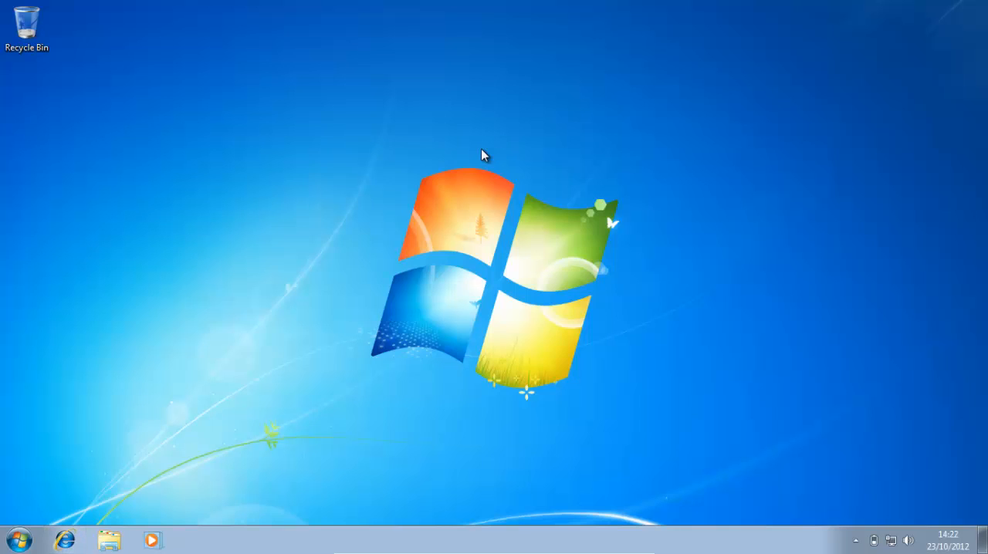
Step: Launch Internet Explorer and start typing 'goo' into the address bar
click(64, 539)
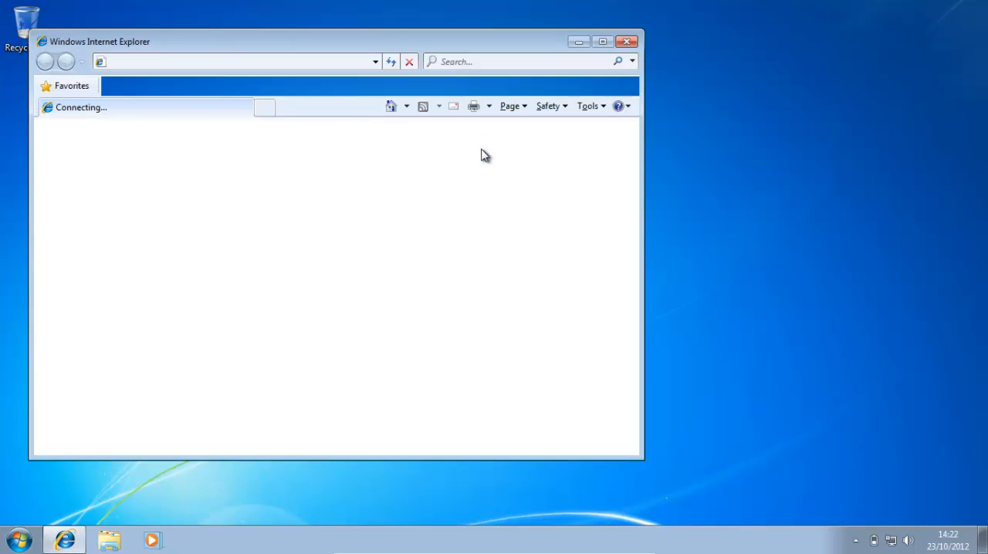
click(71, 85)
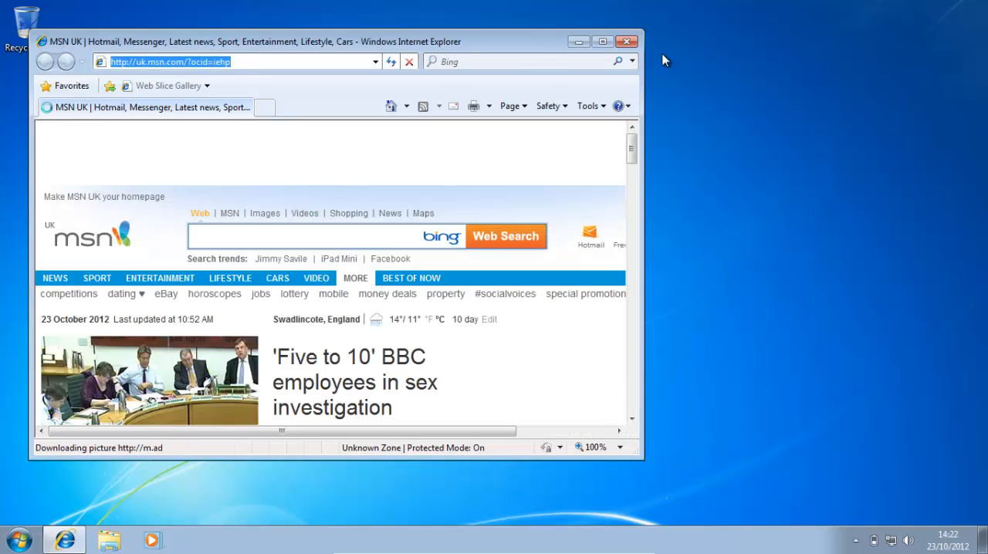
text(g)
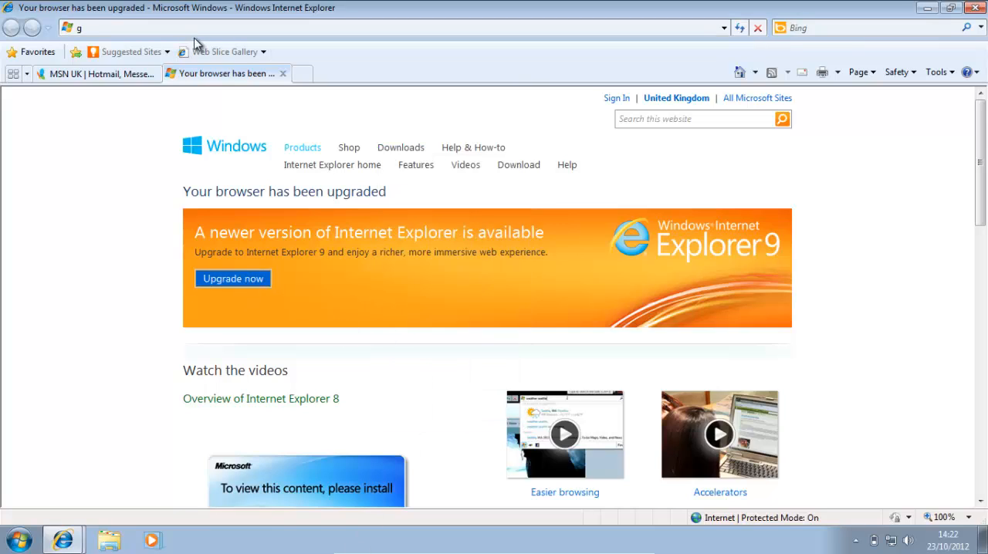
text(oo)
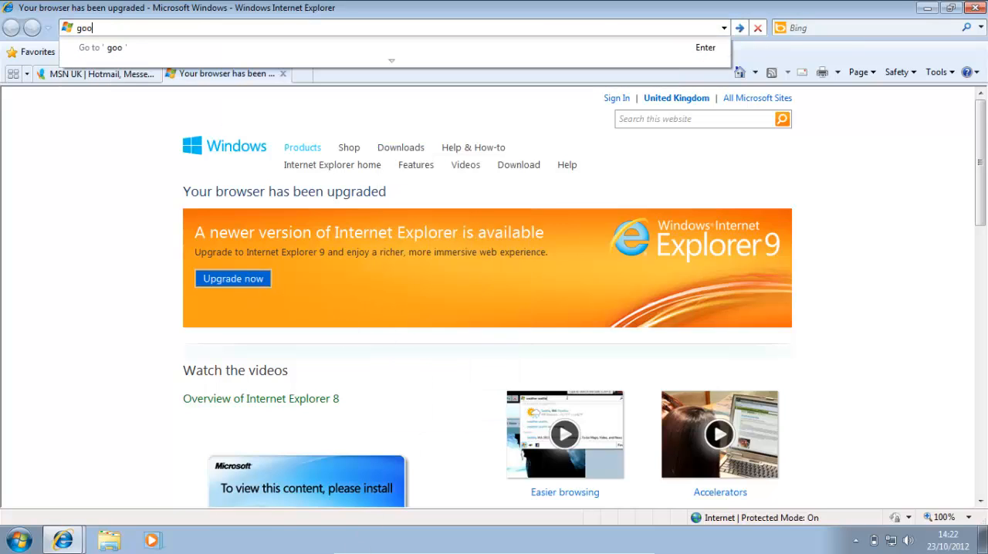